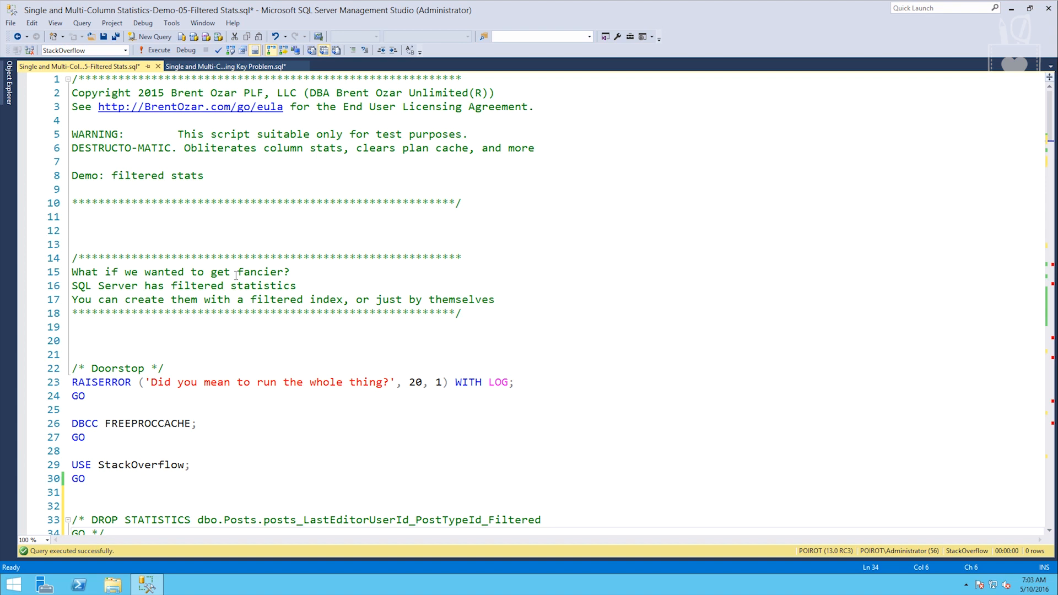
{"action": "mouse_move", "coordinate": [176, 382]}
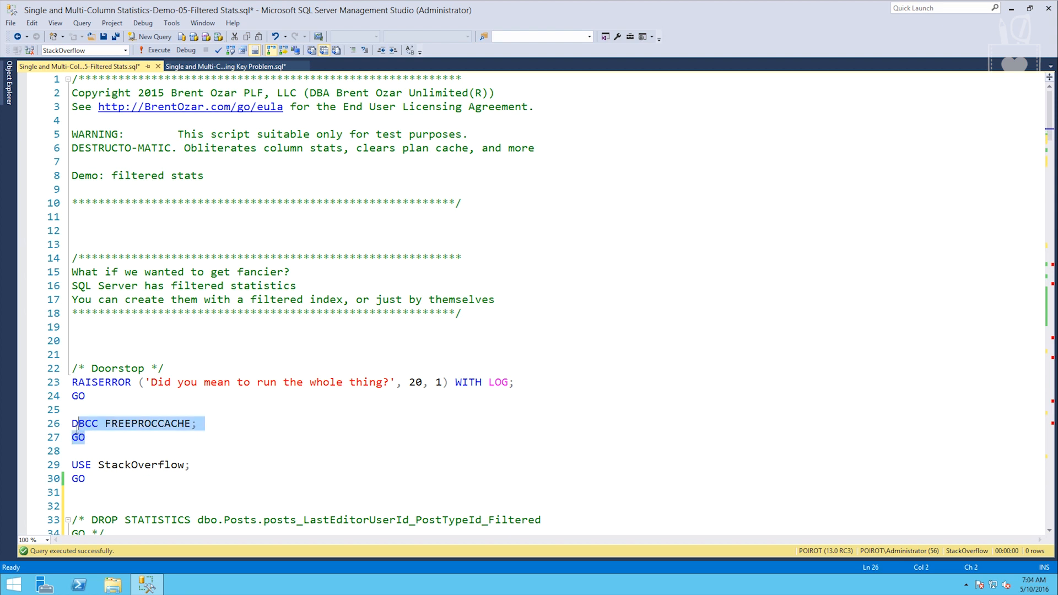
Run DBCC FREEPROCCACHE to clear the plan cache and restore the statement after a stray keystroke
{"action": "left_click", "coordinate": [159, 50]}
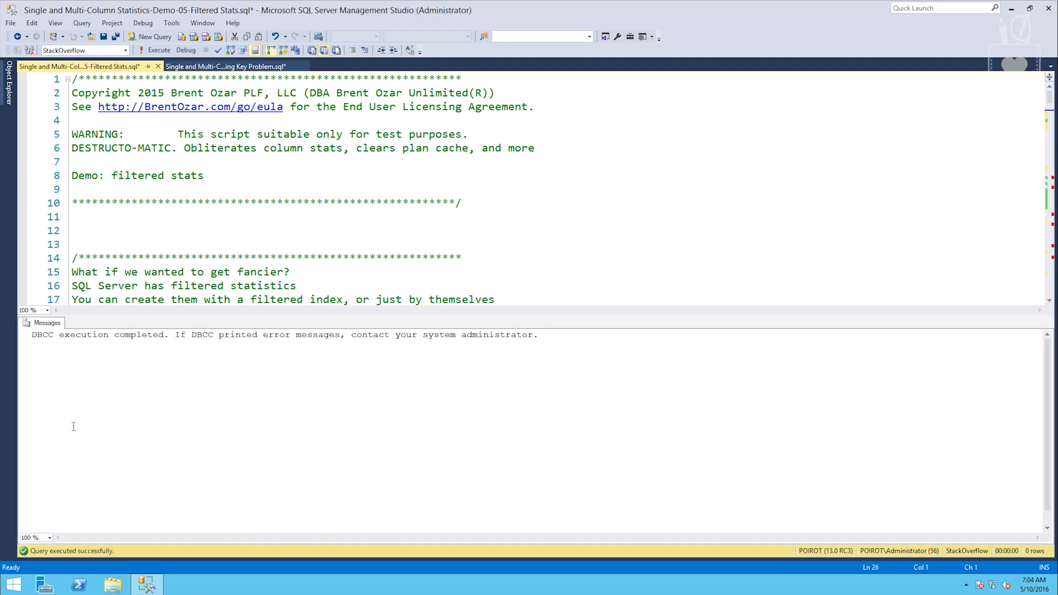
{"action": "type", "text": "r"}
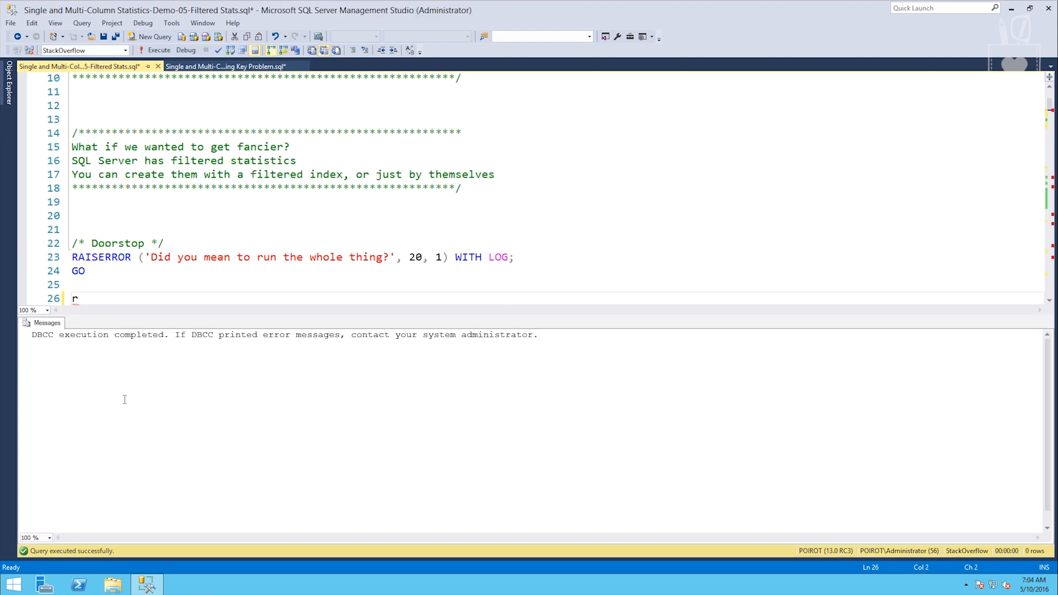
{"action": "key", "text": "Backspace"}
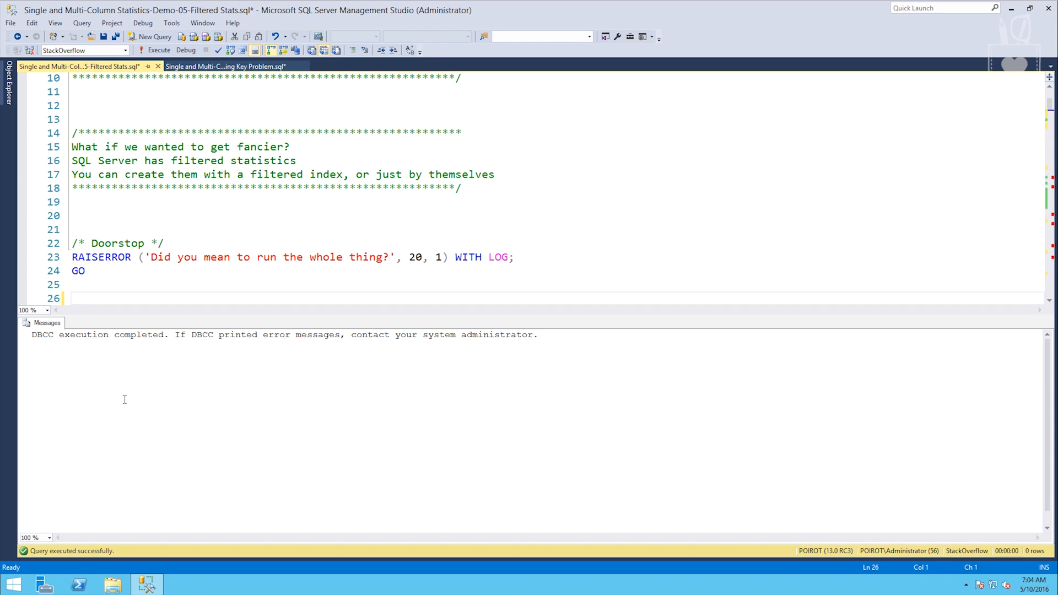
{"action": "type", "text": "r"}
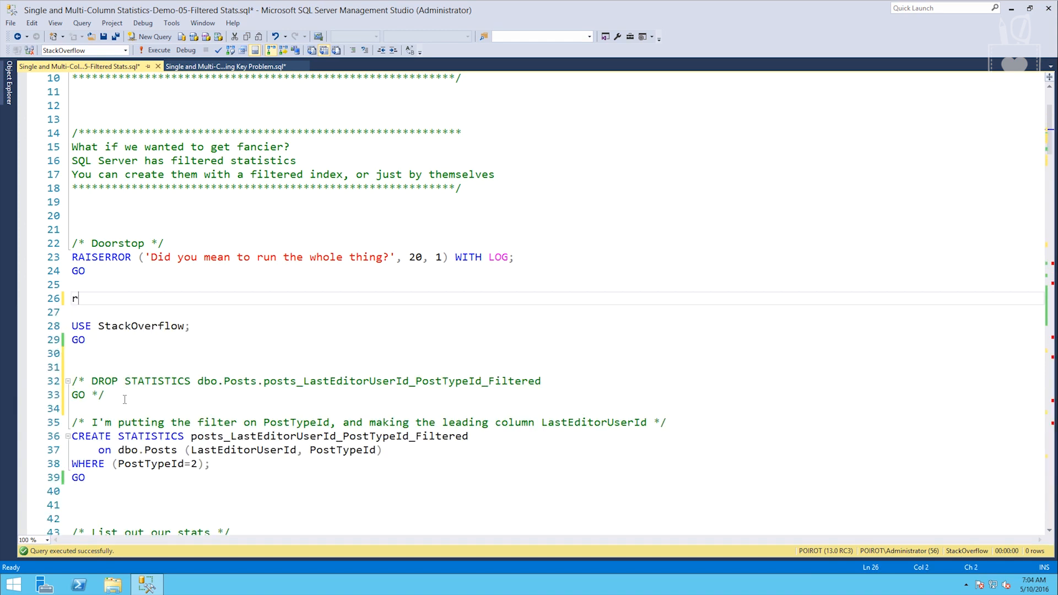
{"action": "type", "text": "DBCC FREEPROCCACHE;"}
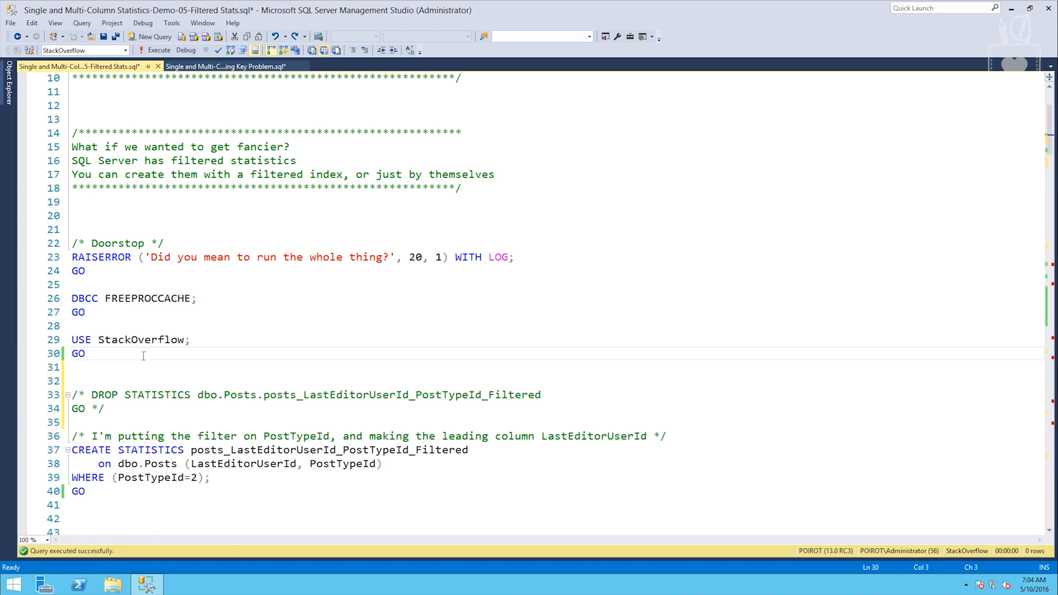
{"action": "scroll", "scroll_direction": "down", "scroll_amount": 3}
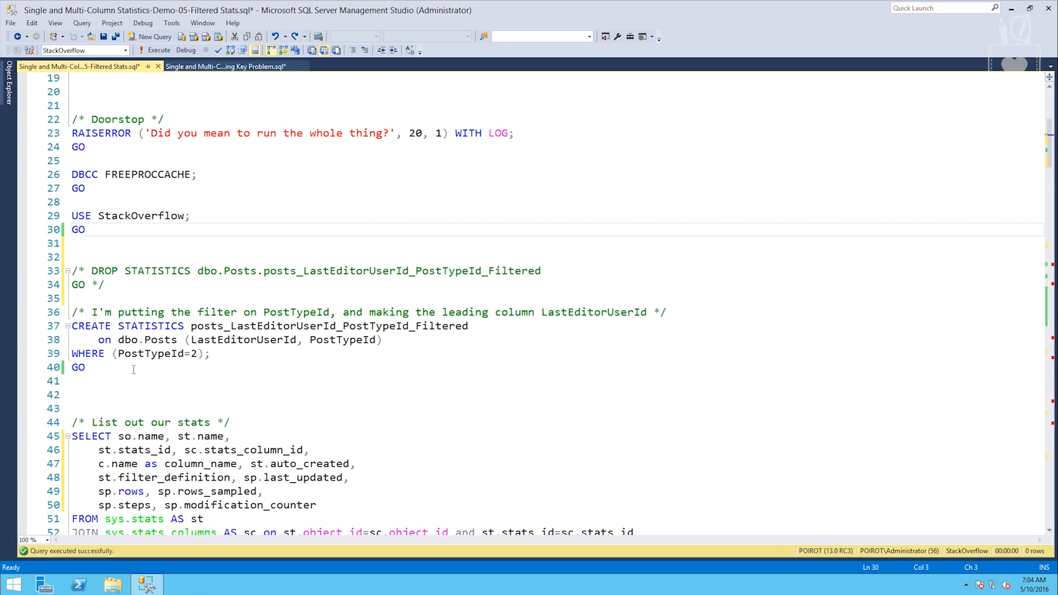
Walk through the CREATE STATISTICS columns LastEditorUserId, PostTypeId and the WHERE PostTypeId=2 filter
{"action": "left_click", "coordinate": [86, 229]}
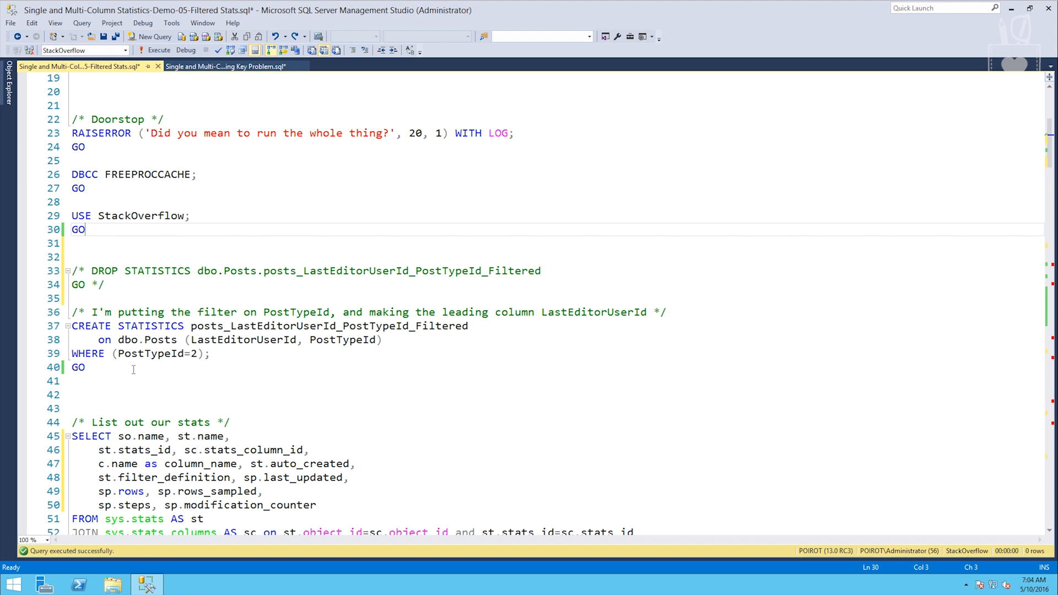
{"action": "mouse_move", "coordinate": [245, 341]}
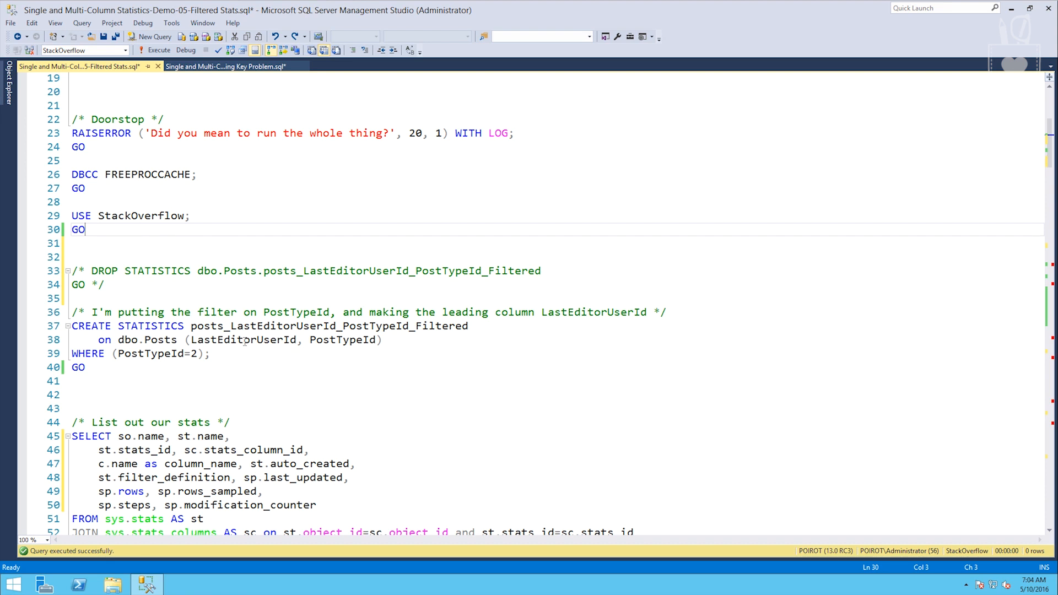
{"action": "double_click", "coordinate": [241, 339]}
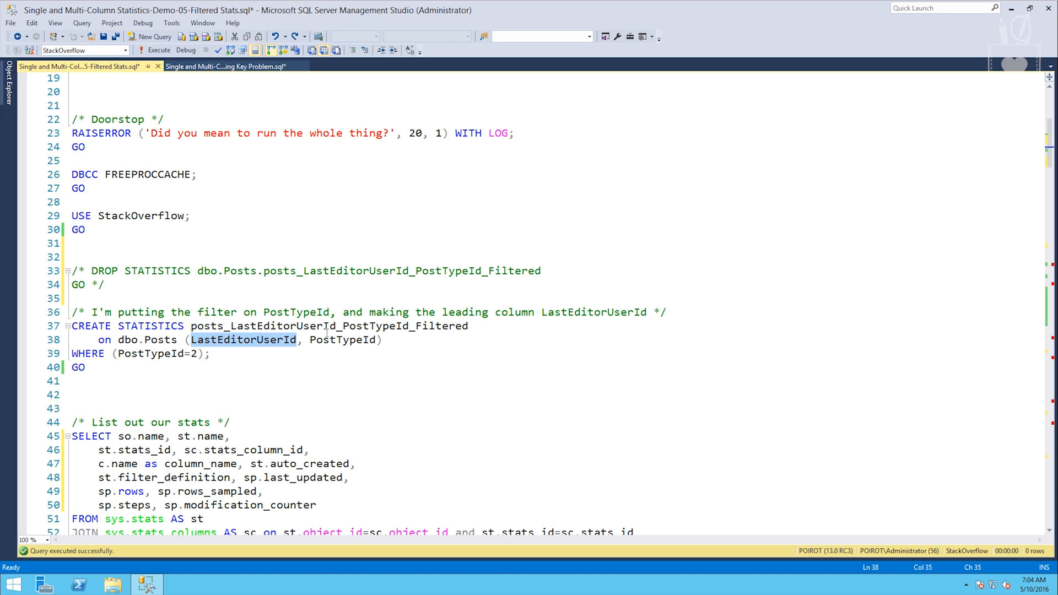
{"action": "double_click", "coordinate": [342, 339]}
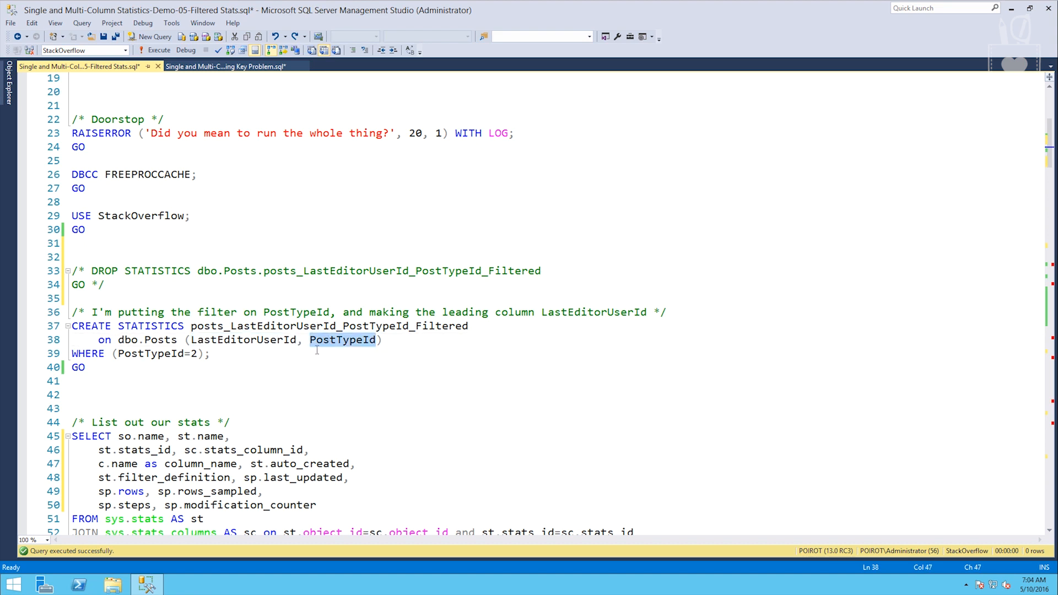
{"action": "mouse_move", "coordinate": [256, 350]}
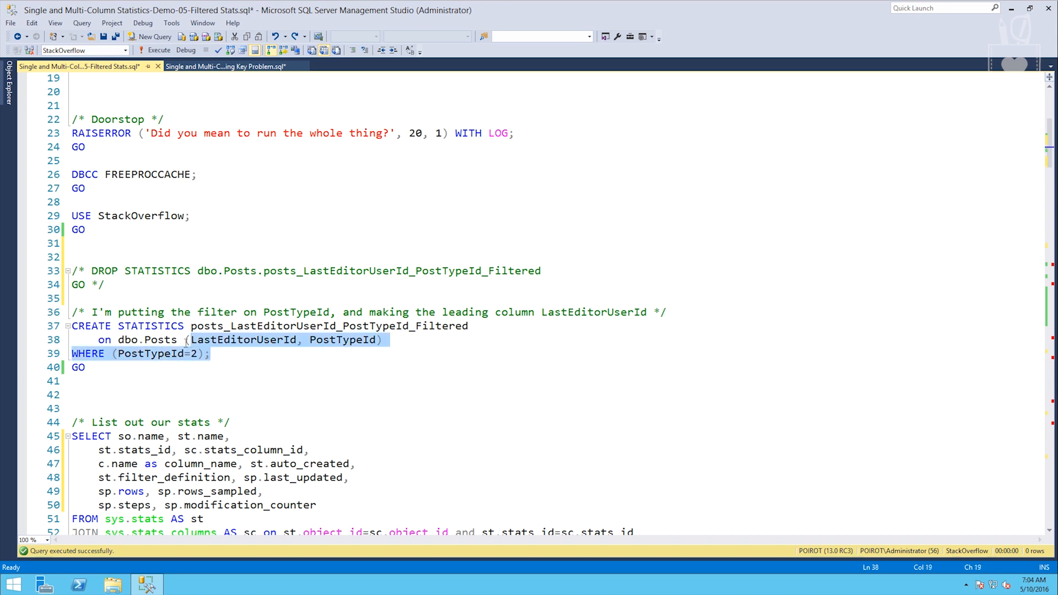
{"action": "left_click", "coordinate": [291, 392]}
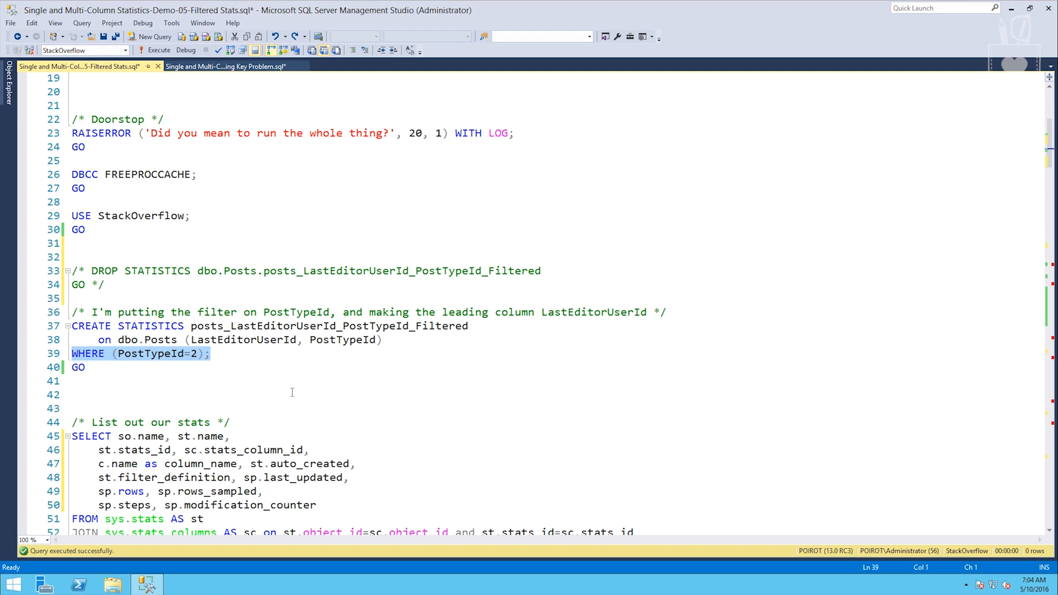
Execute the batch to create the filtered statistics on dbo.Posts
{"action": "scroll", "scroll_direction": "down", "scroll_amount": 3}
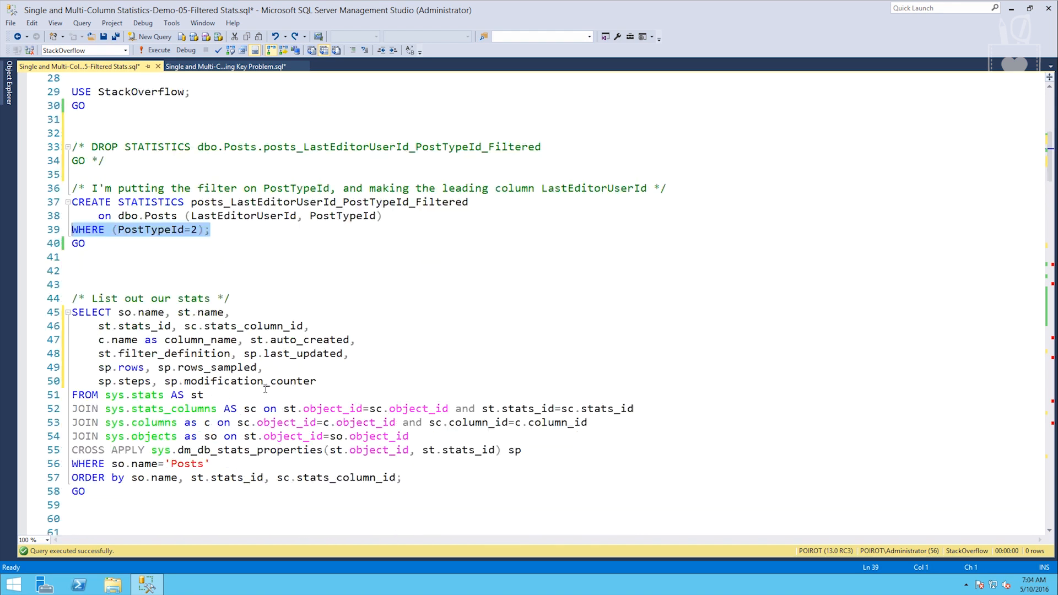
{"action": "scroll", "scroll_direction": "down", "scroll_amount": 3}
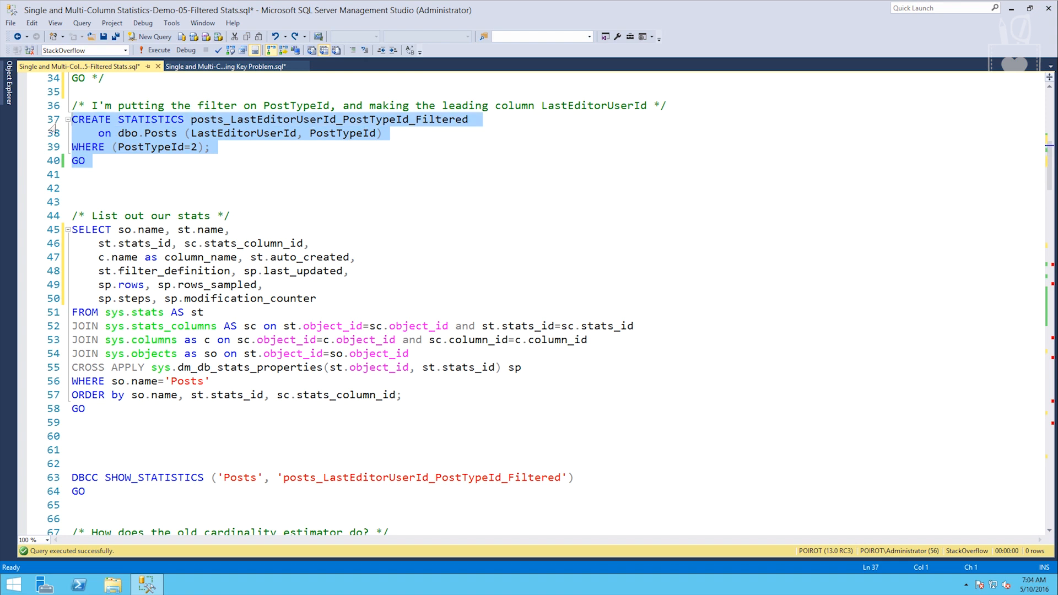
{"action": "left_click", "coordinate": [160, 49]}
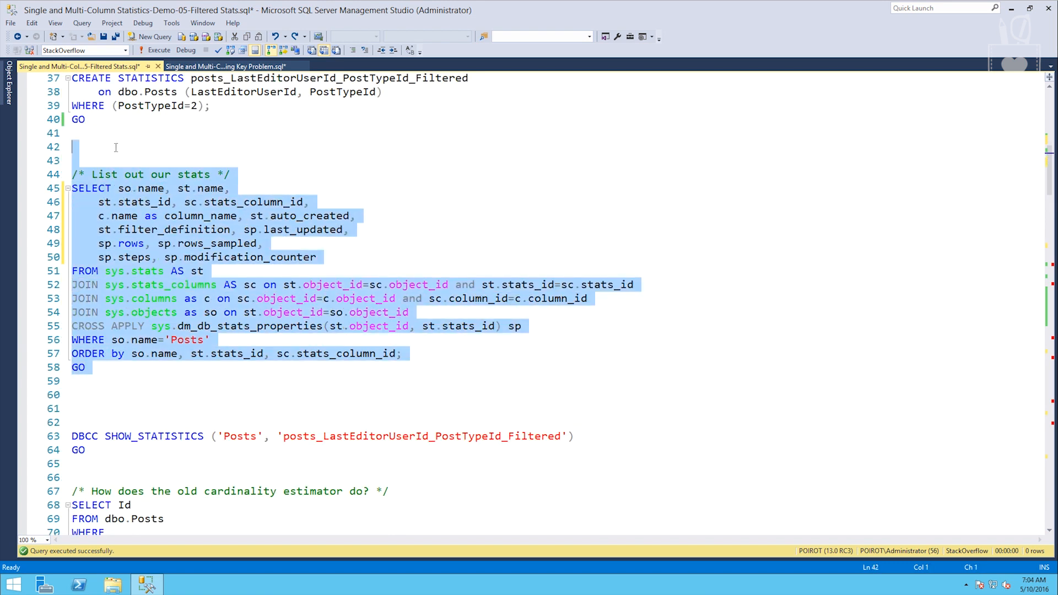
Run the stats-listing query on Posts and point out the ([PostTypeId]=(2)) filter_definition among 12 rows
{"action": "left_click", "coordinate": [155, 49]}
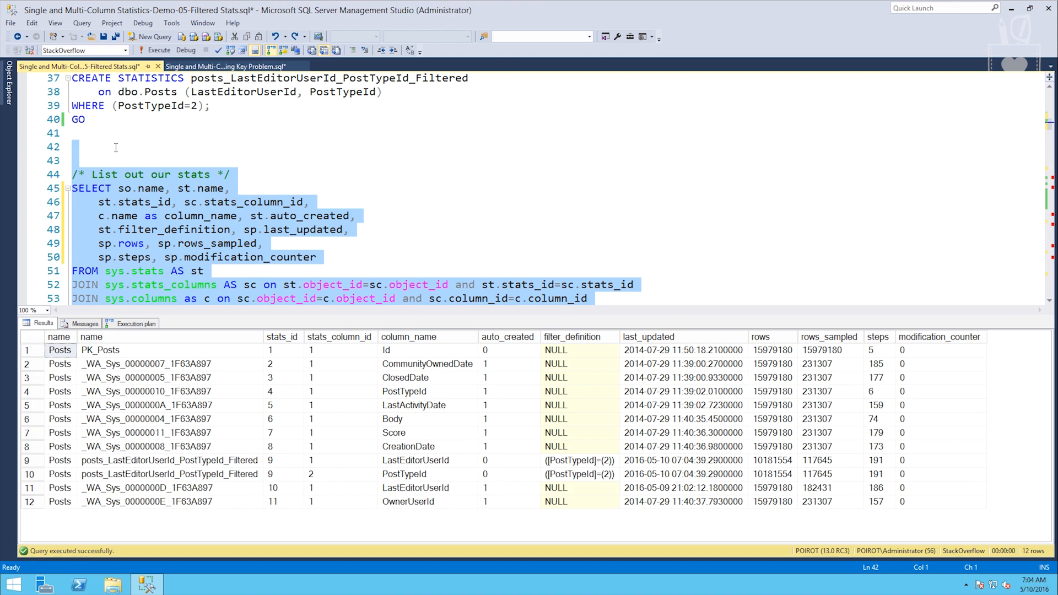
{"action": "mouse_move", "coordinate": [65, 445]}
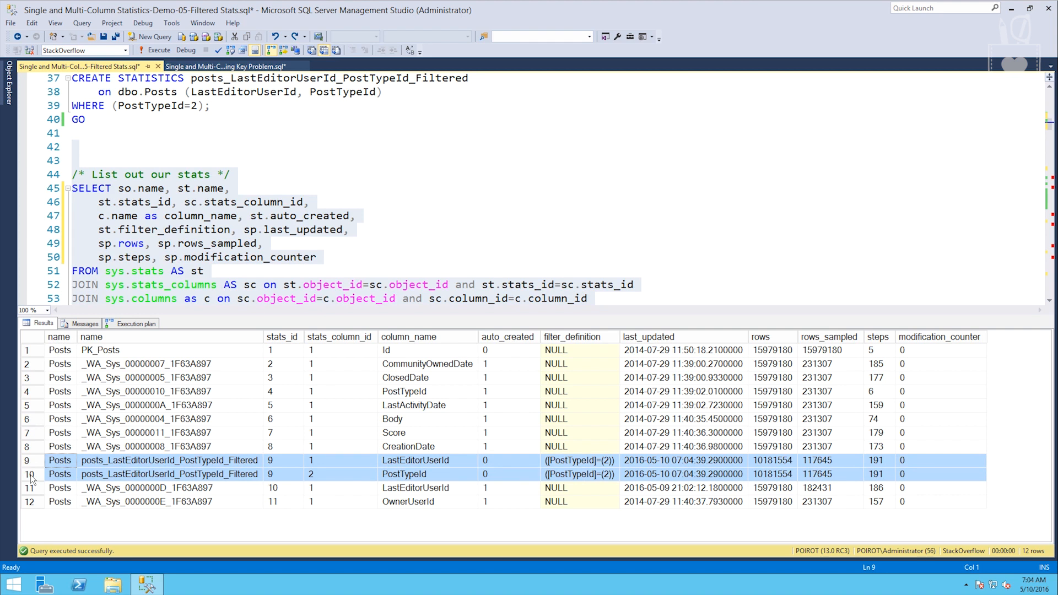
{"action": "mouse_move", "coordinate": [520, 469]}
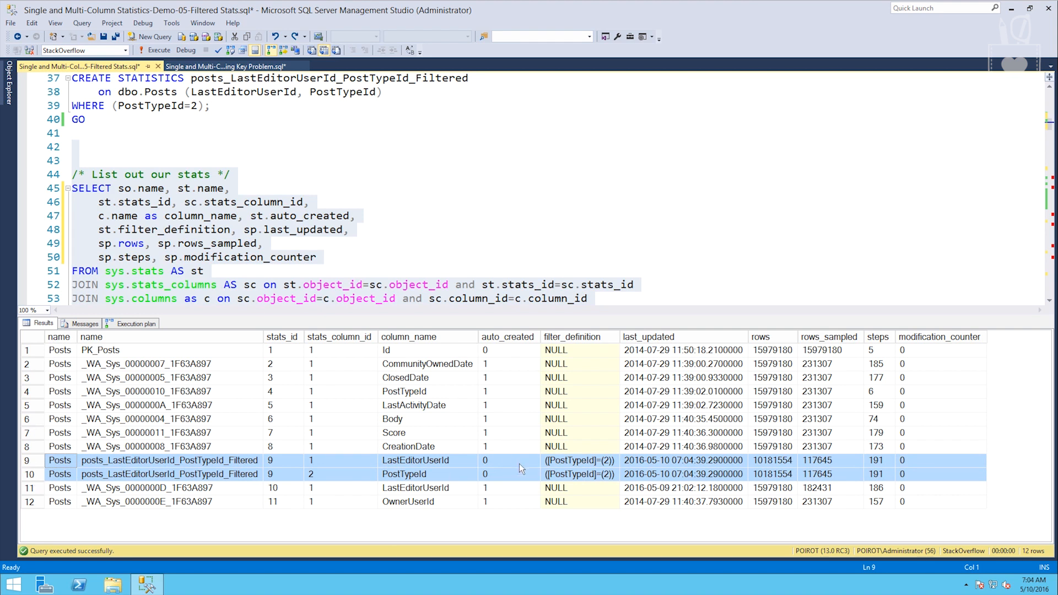
{"action": "left_click", "coordinate": [578, 461]}
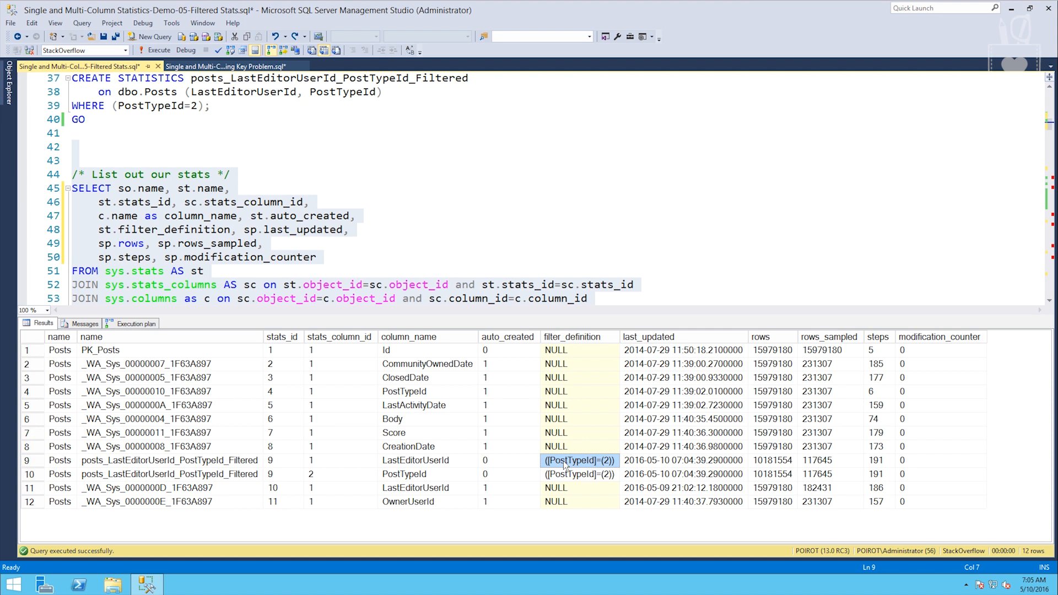
{"action": "mouse_move", "coordinate": [717, 449]}
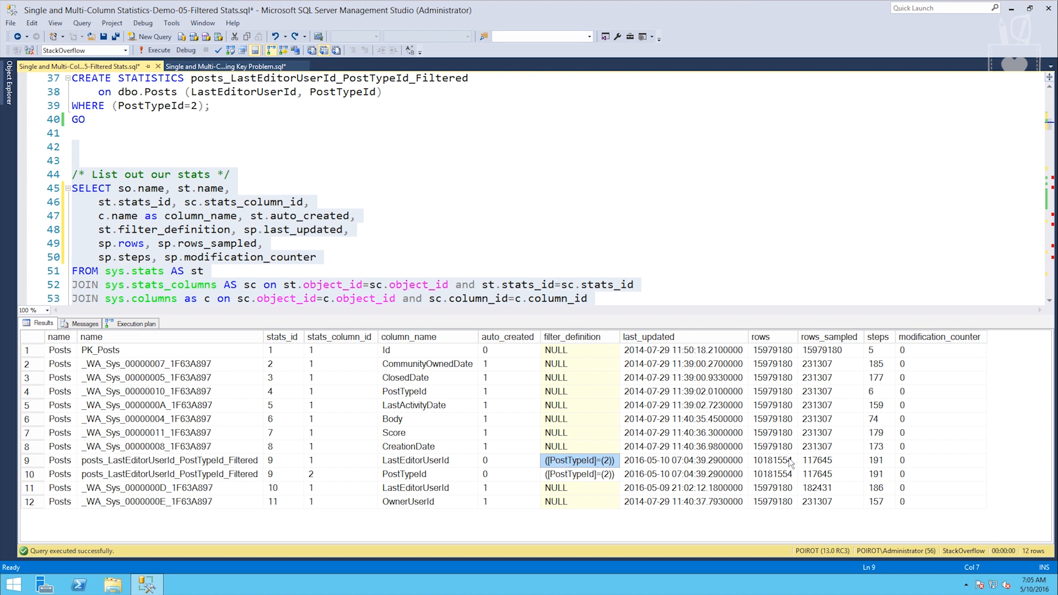
{"action": "mouse_move", "coordinate": [632, 298]}
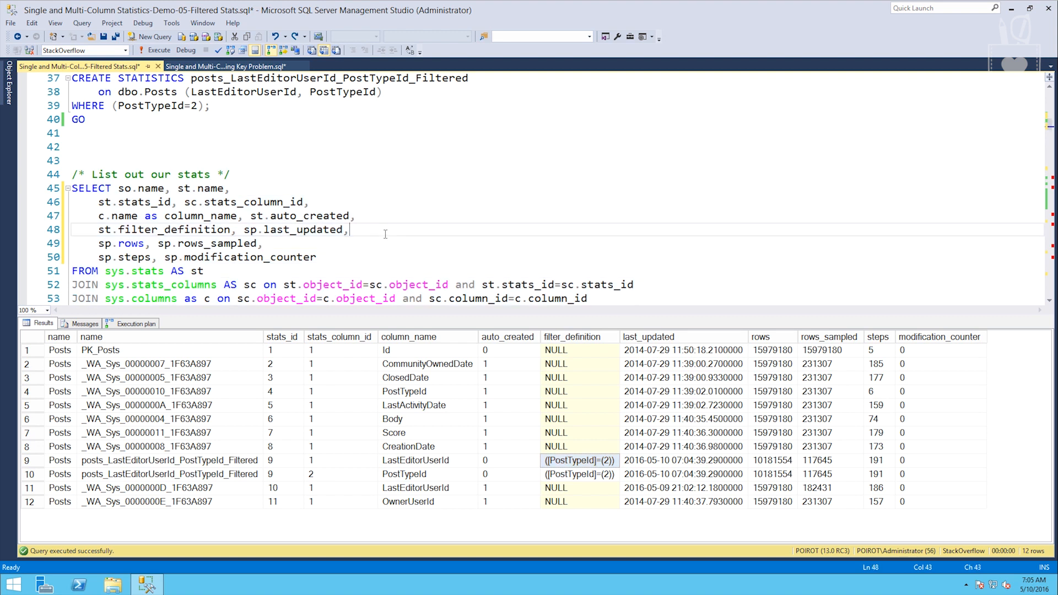
{"action": "scroll", "scroll_direction": "down", "scroll_amount": 3}
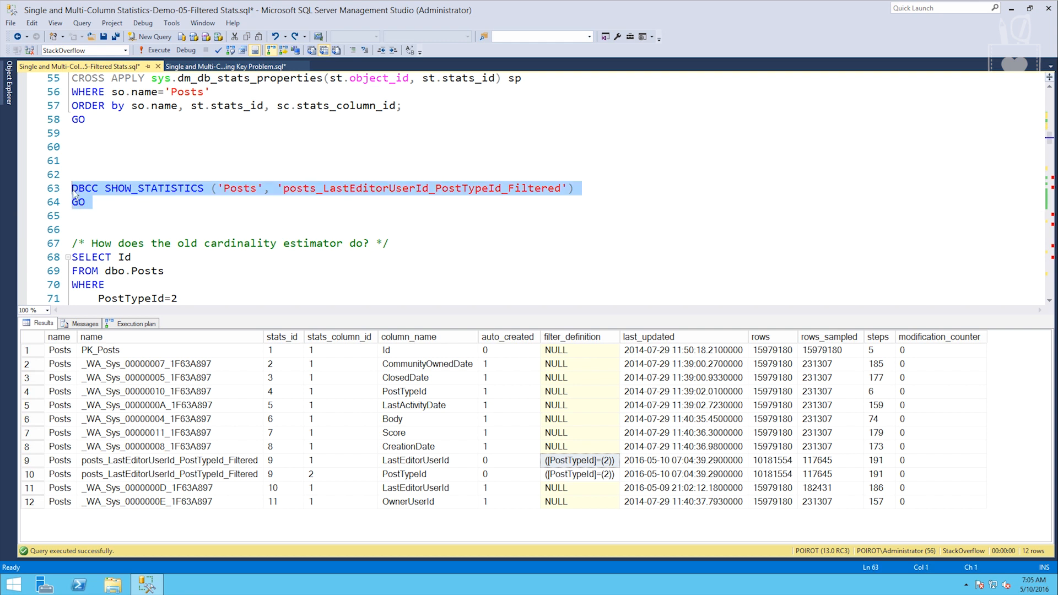
Run DBCC SHOW_STATISTICS and point out unfiltered vs 10181554 filtered rows and both density vectors
{"action": "left_click", "coordinate": [154, 50]}
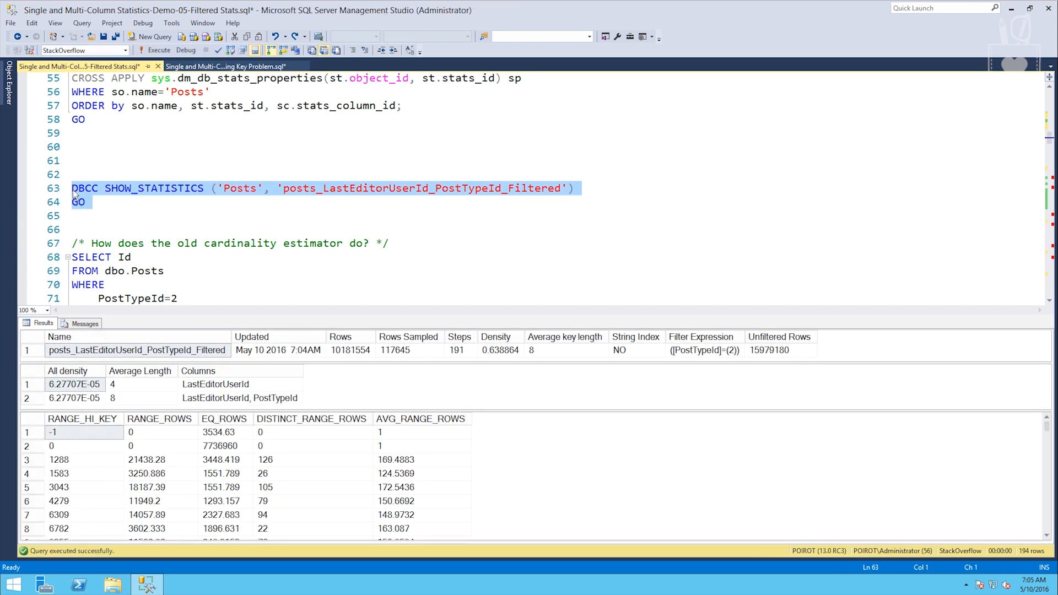
{"action": "mouse_move", "coordinate": [782, 380]}
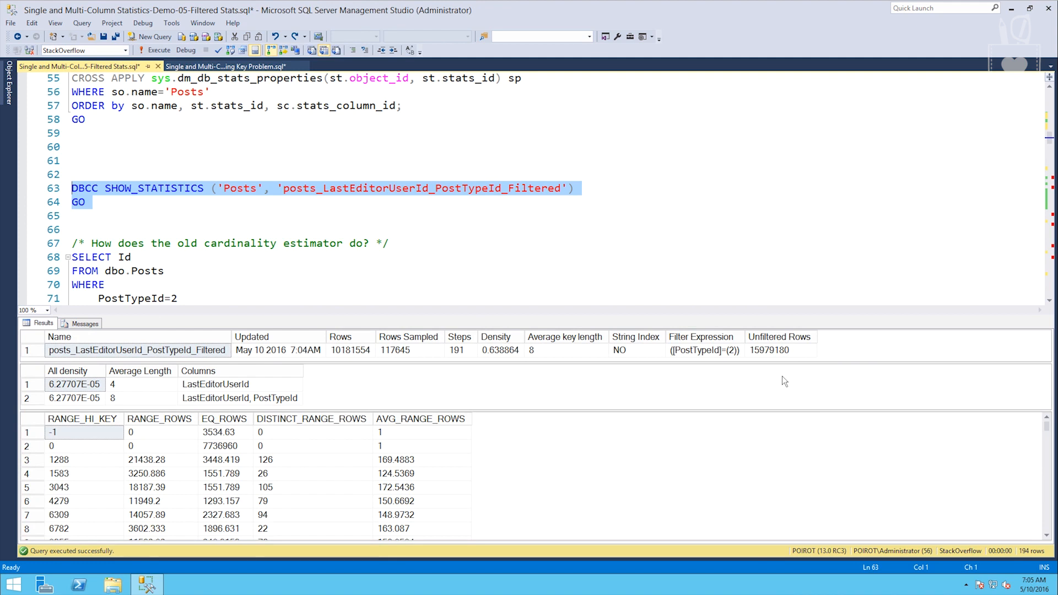
{"action": "left_click", "coordinate": [768, 350]}
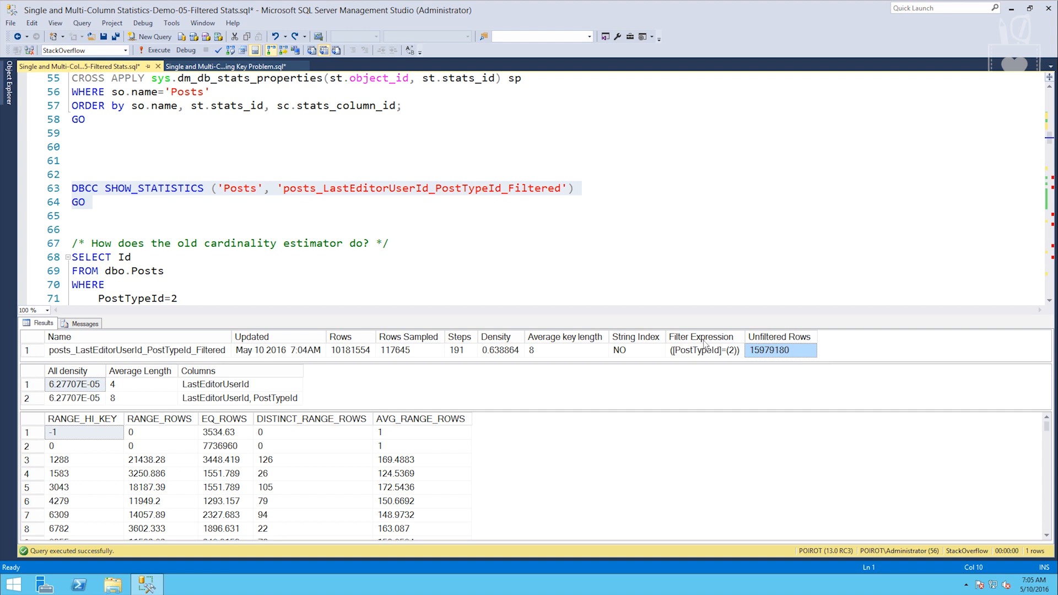
{"action": "left_click", "coordinate": [350, 350]}
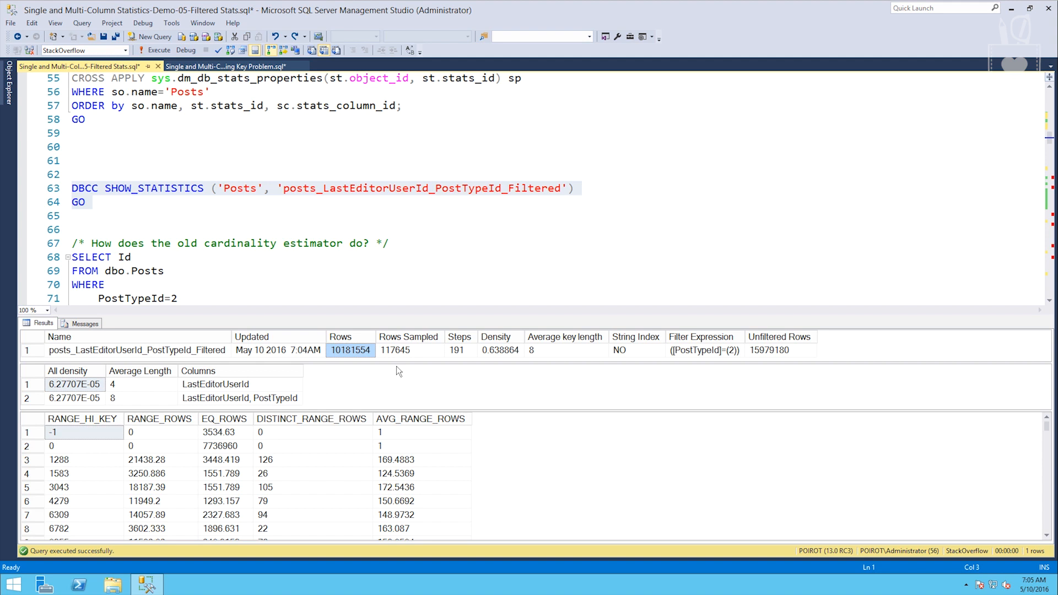
{"action": "mouse_move", "coordinate": [335, 378]}
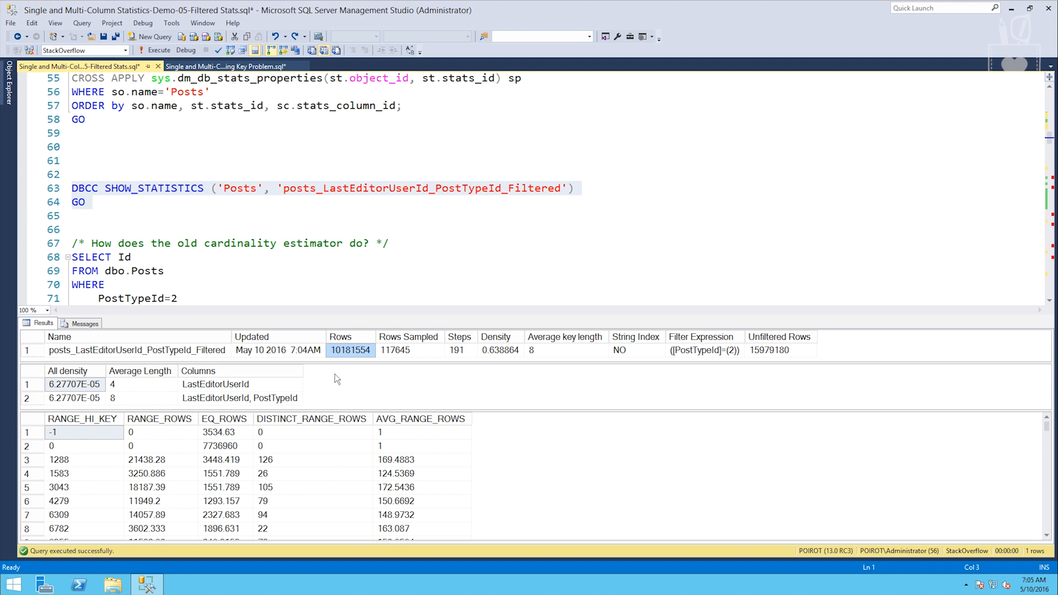
{"action": "mouse_move", "coordinate": [289, 386]}
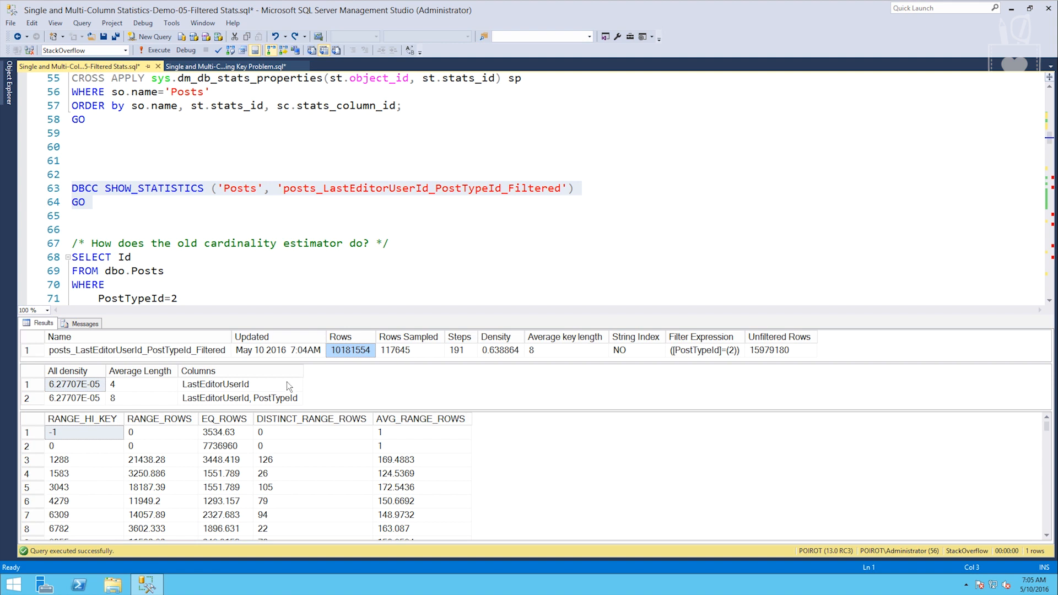
{"action": "left_click", "coordinate": [216, 384]}
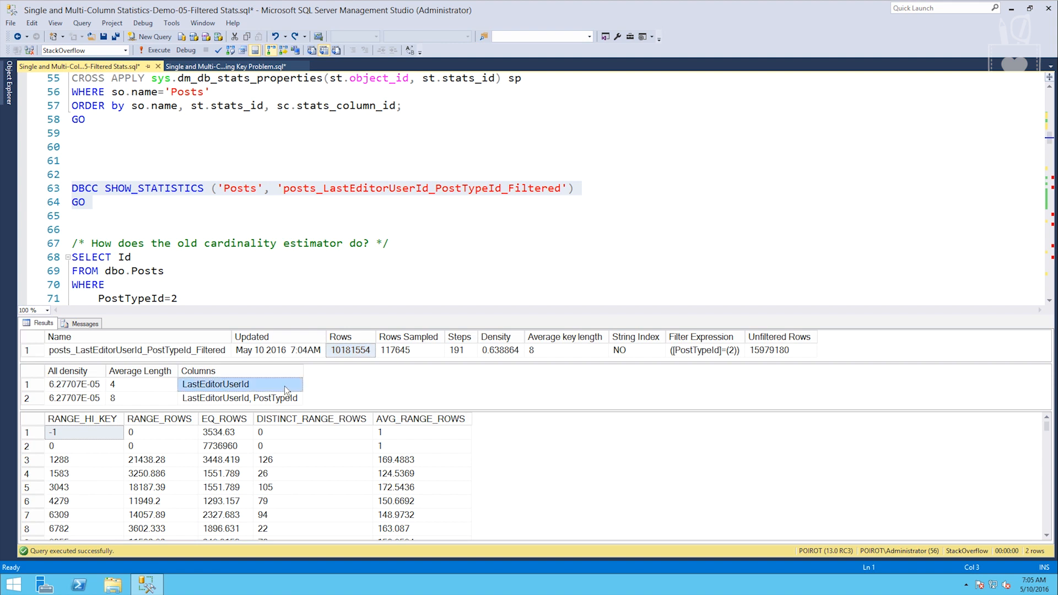
{"action": "mouse_move", "coordinate": [290, 397]}
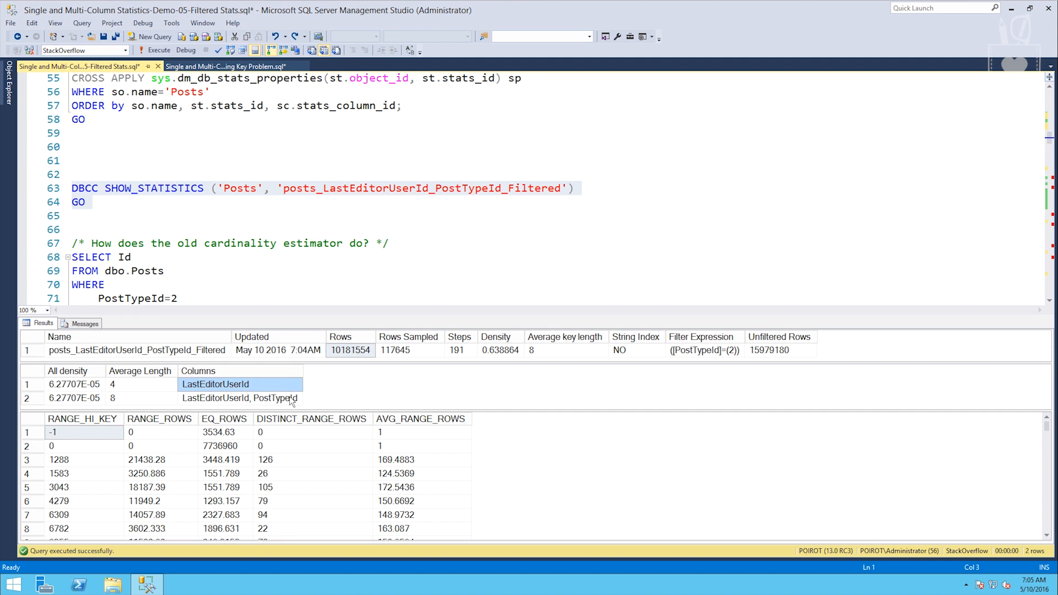
{"action": "mouse_move", "coordinate": [138, 403]}
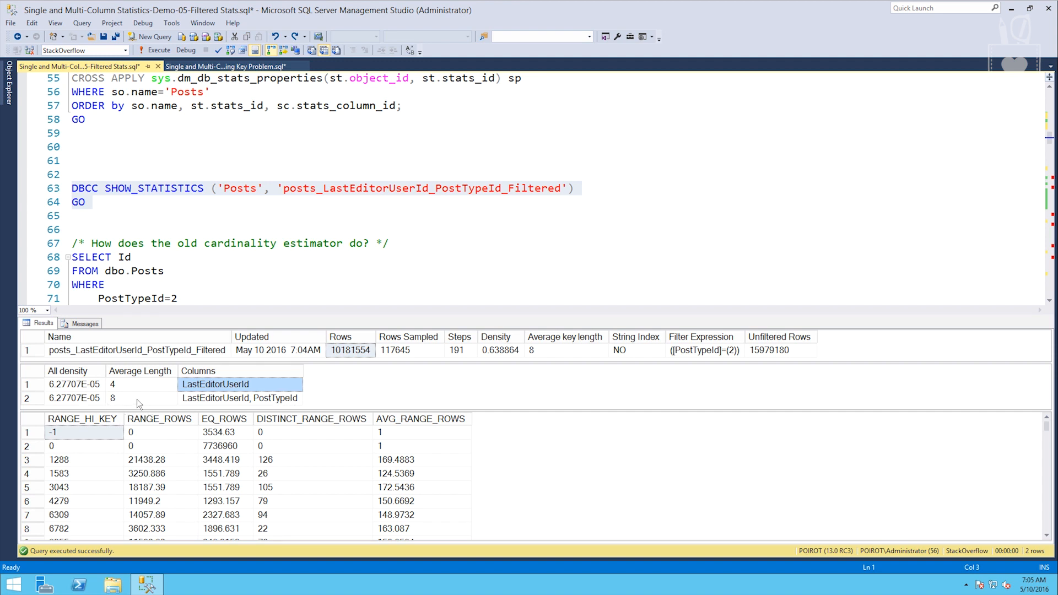
{"action": "mouse_move", "coordinate": [202, 388]}
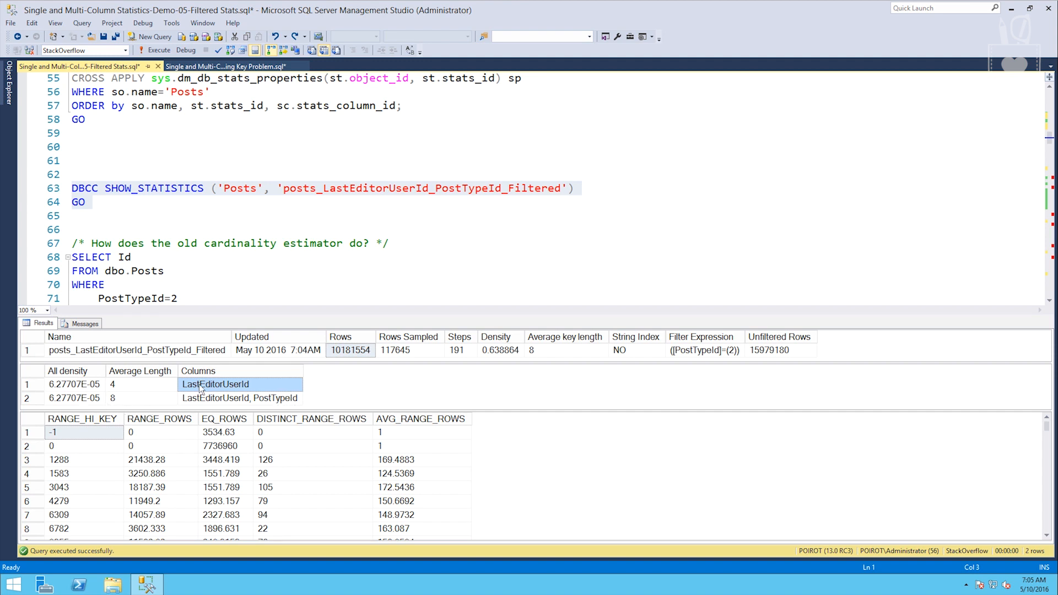
{"action": "left_click", "coordinate": [74, 398]}
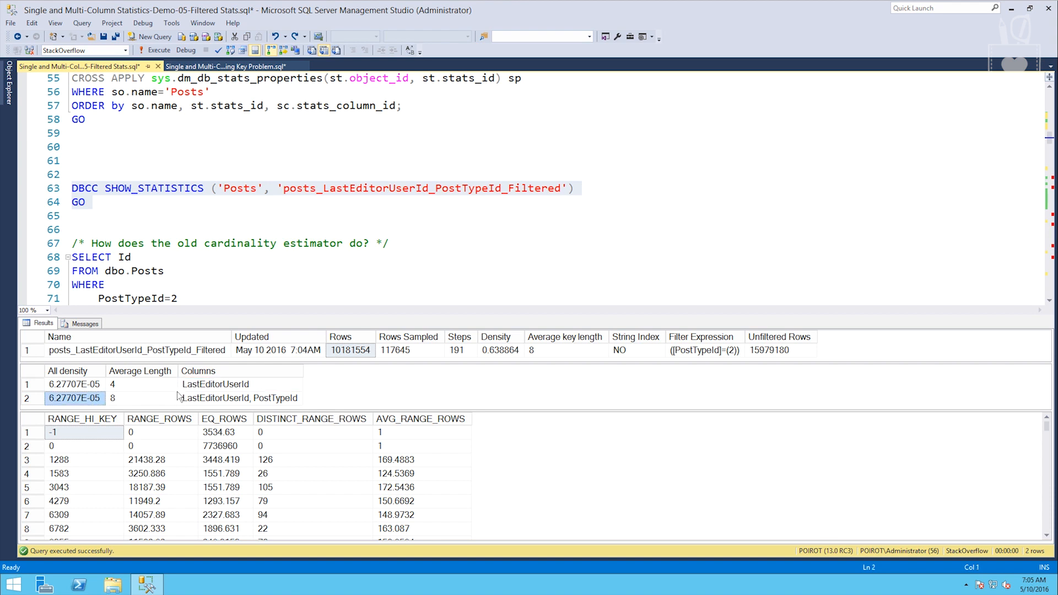
{"action": "mouse_move", "coordinate": [208, 401]}
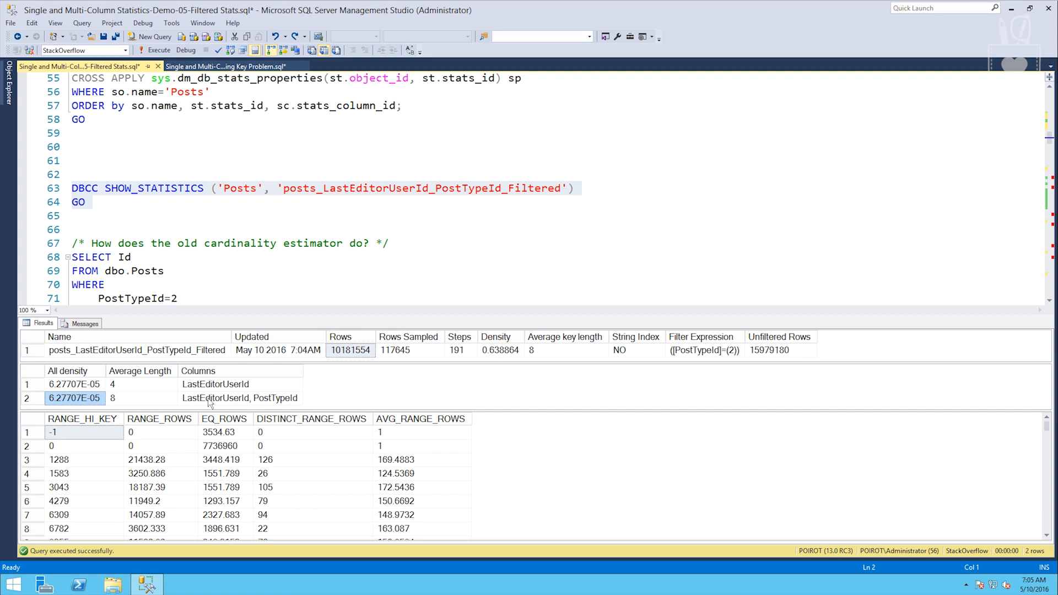
{"action": "mouse_move", "coordinate": [66, 459]}
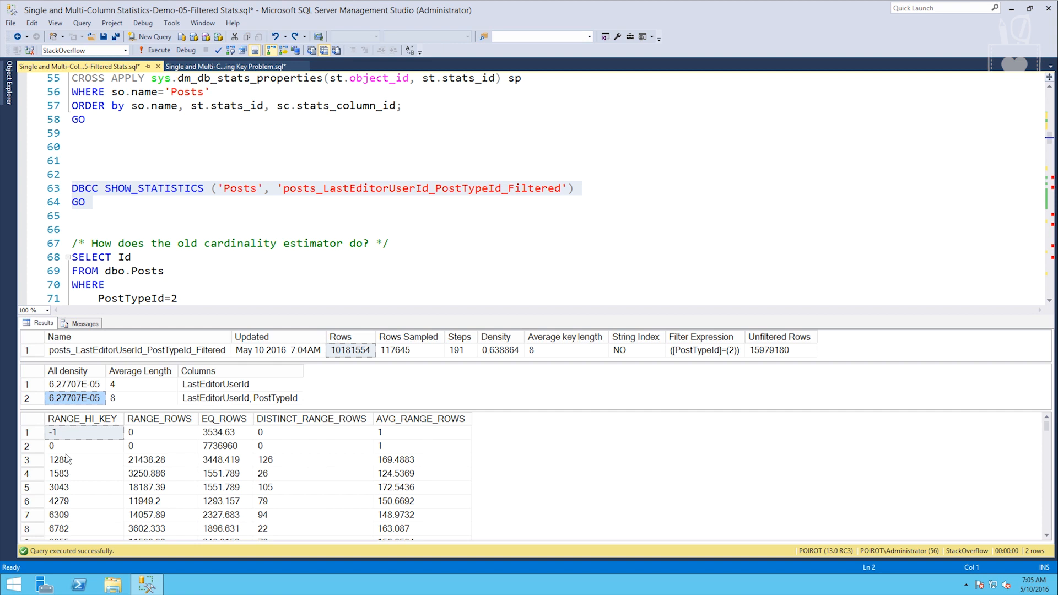
Scroll the 191-step histogram to the RANGE_HI_KEY 41071 step for LastEditorUserId
{"action": "scroll", "scroll_direction": "down", "scroll_amount": 3}
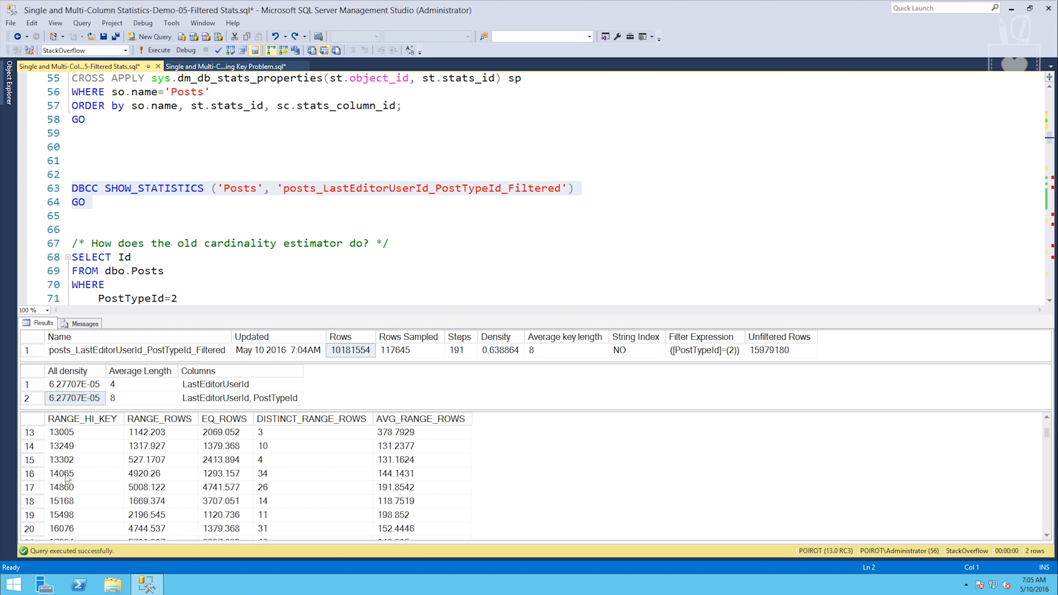
{"action": "scroll", "scroll_direction": "down", "scroll_amount": 3}
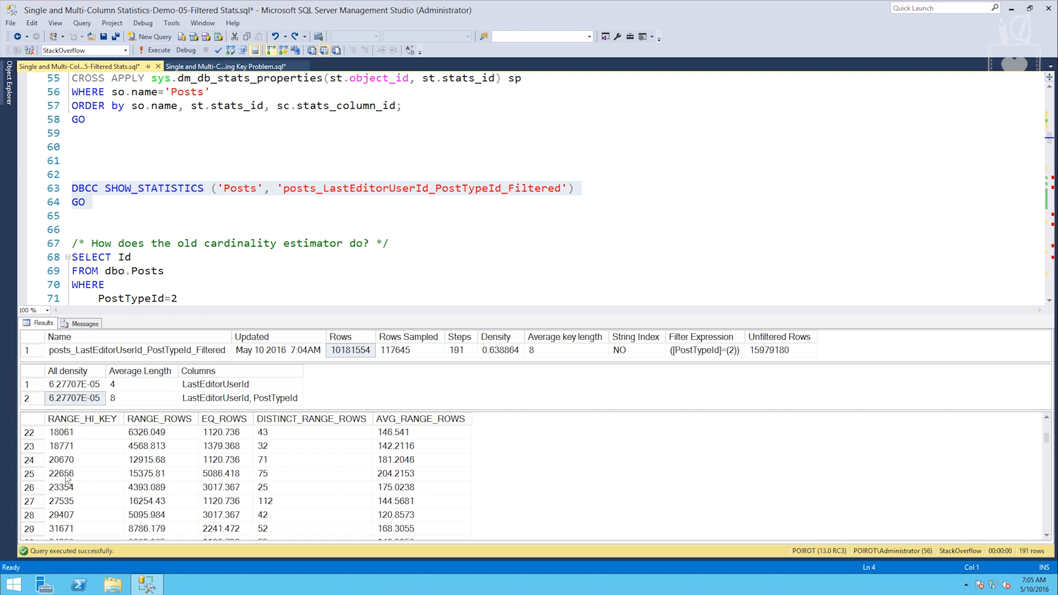
{"action": "scroll", "scroll_direction": "down", "scroll_amount": 3}
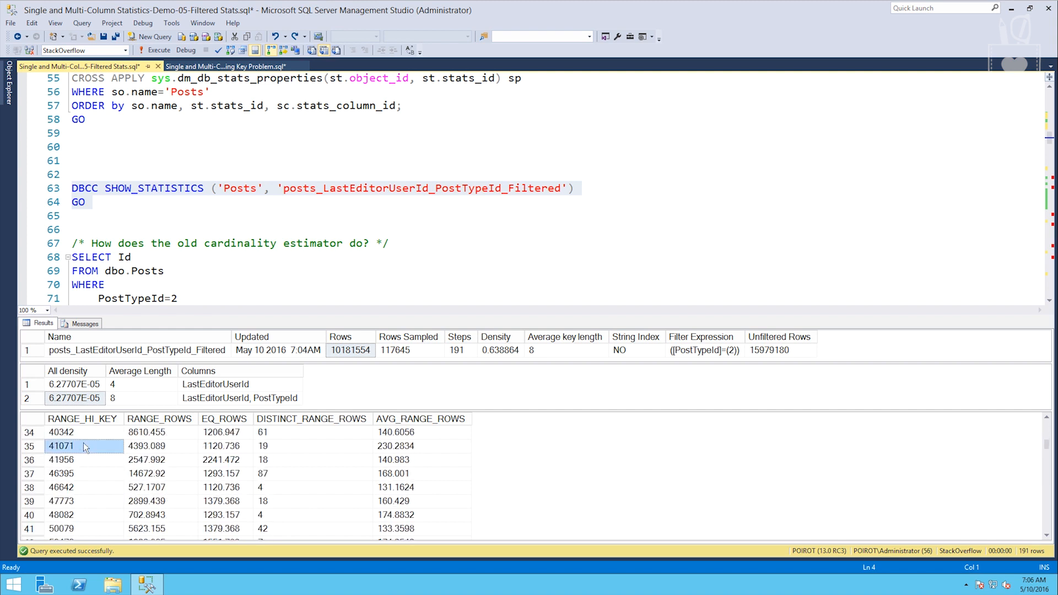
{"action": "left_click", "coordinate": [60, 446]}
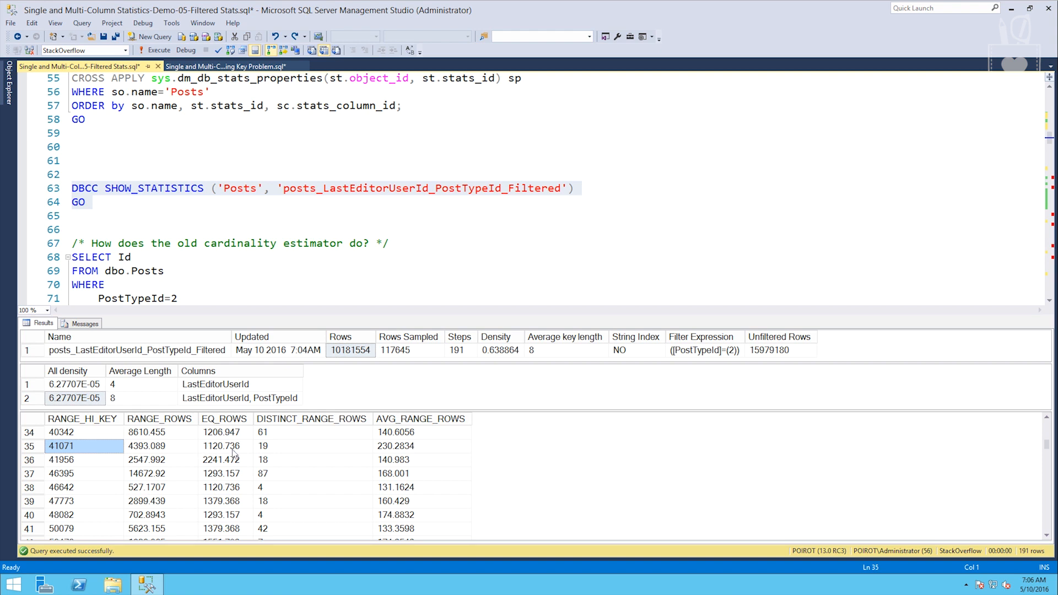
{"action": "left_click", "coordinate": [223, 445]}
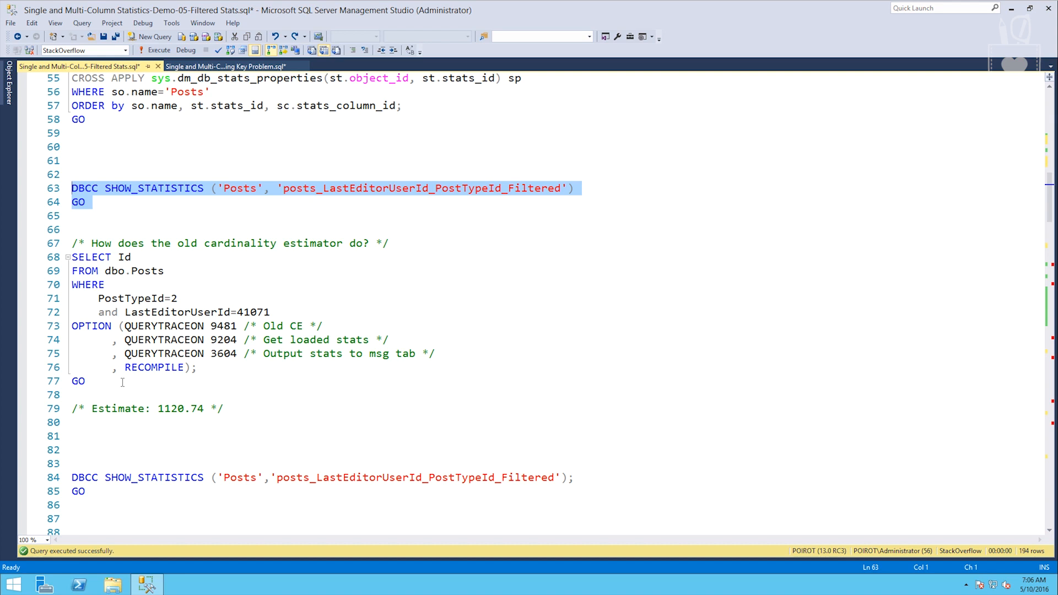
{"action": "mouse_move", "coordinate": [118, 383]}
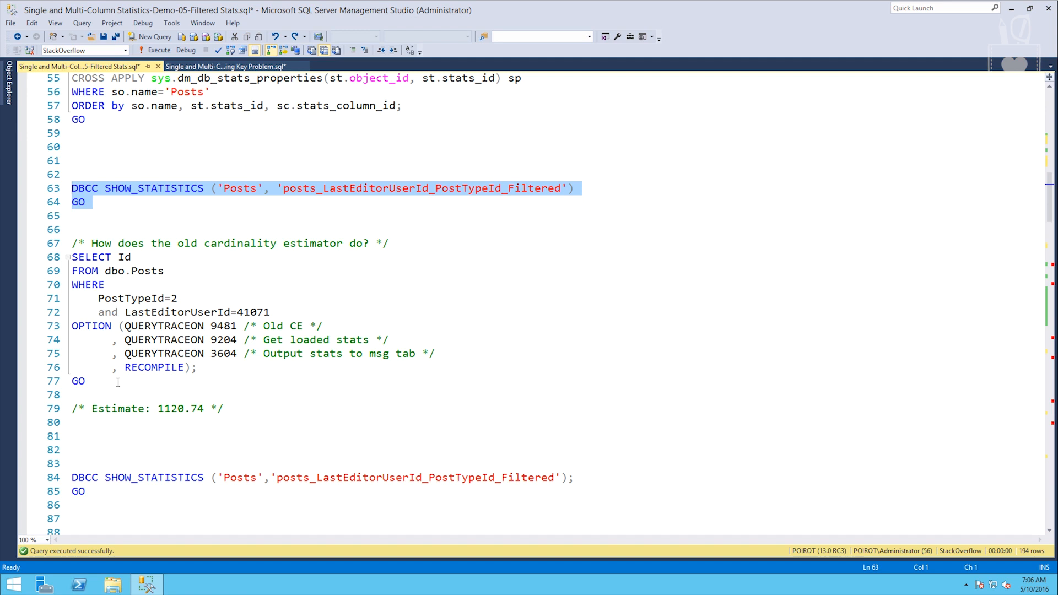
{"action": "mouse_move", "coordinate": [253, 367]}
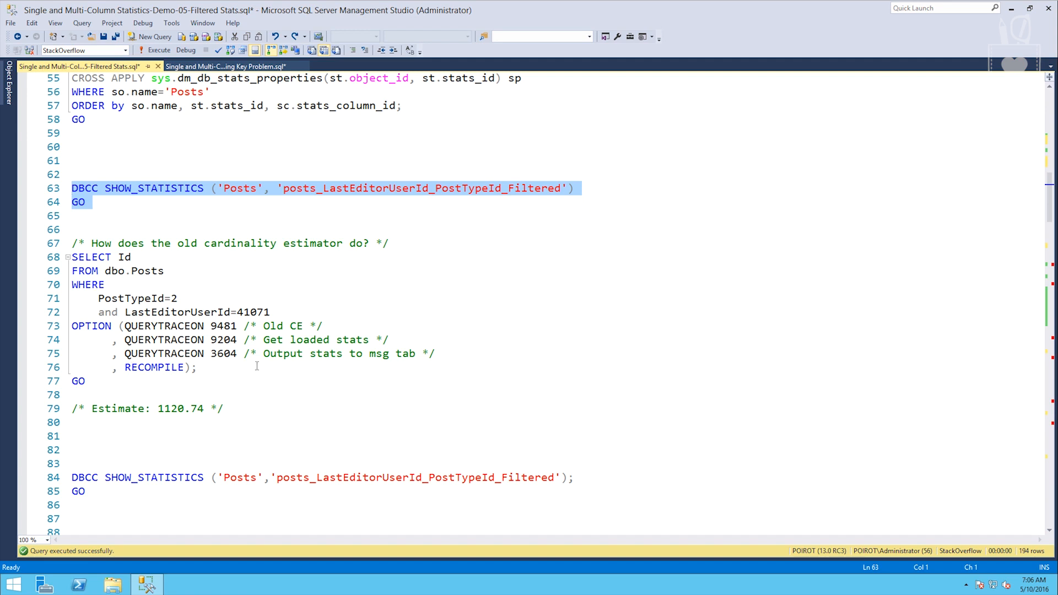
{"action": "mouse_move", "coordinate": [257, 365]}
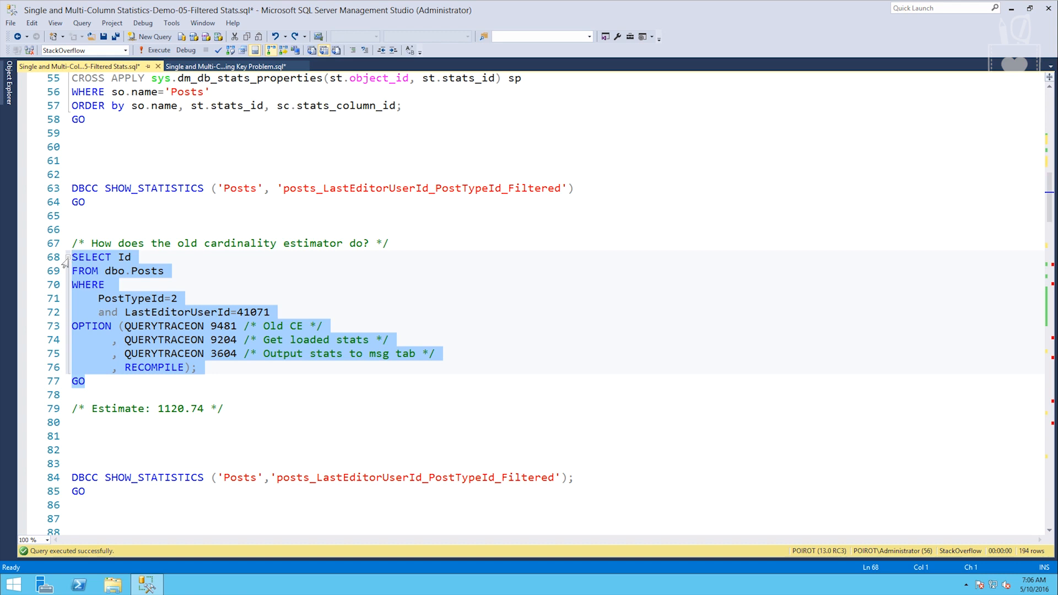
Run the old CE query (1116 rows) and confirm in Messages that the [PostTypeId]=(2) filtered stats loaded
{"action": "left_click", "coordinate": [160, 50]}
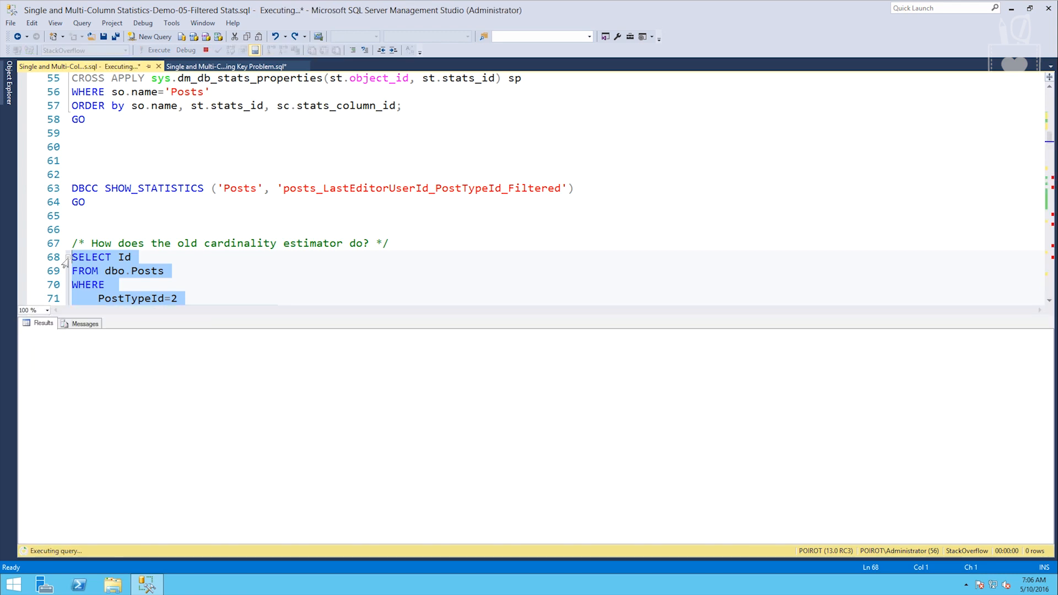
{"action": "left_click", "coordinate": [157, 50]}
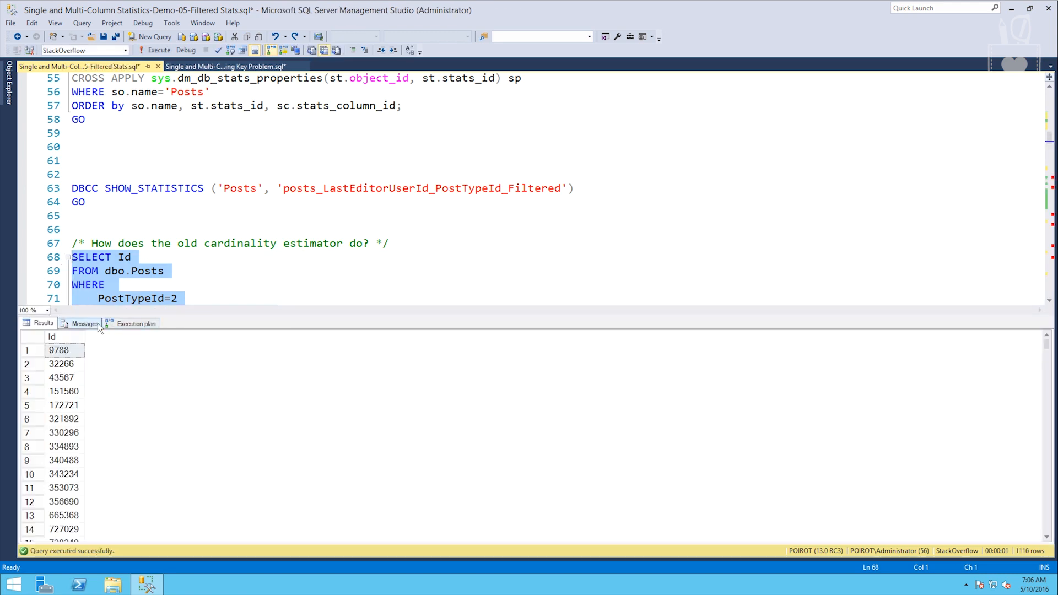
{"action": "left_click", "coordinate": [84, 323]}
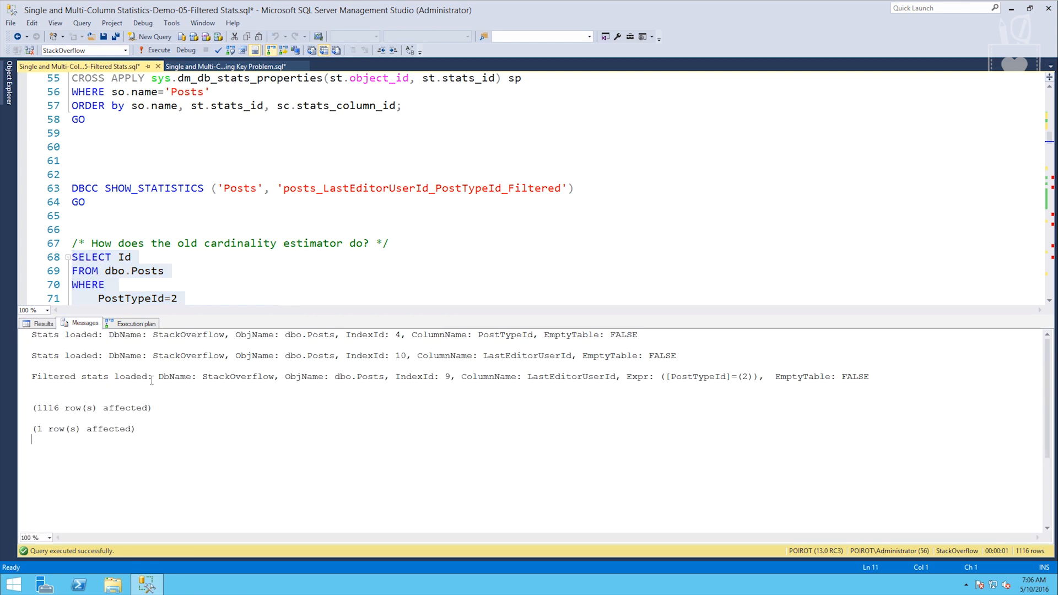
{"action": "mouse_move", "coordinate": [517, 380]}
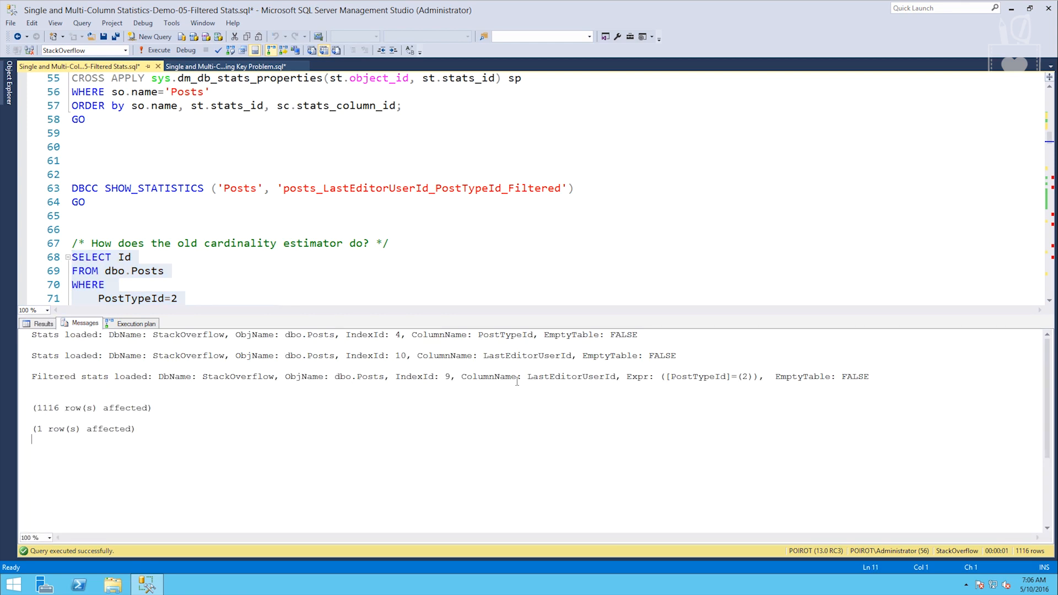
{"action": "double_click", "coordinate": [572, 376]}
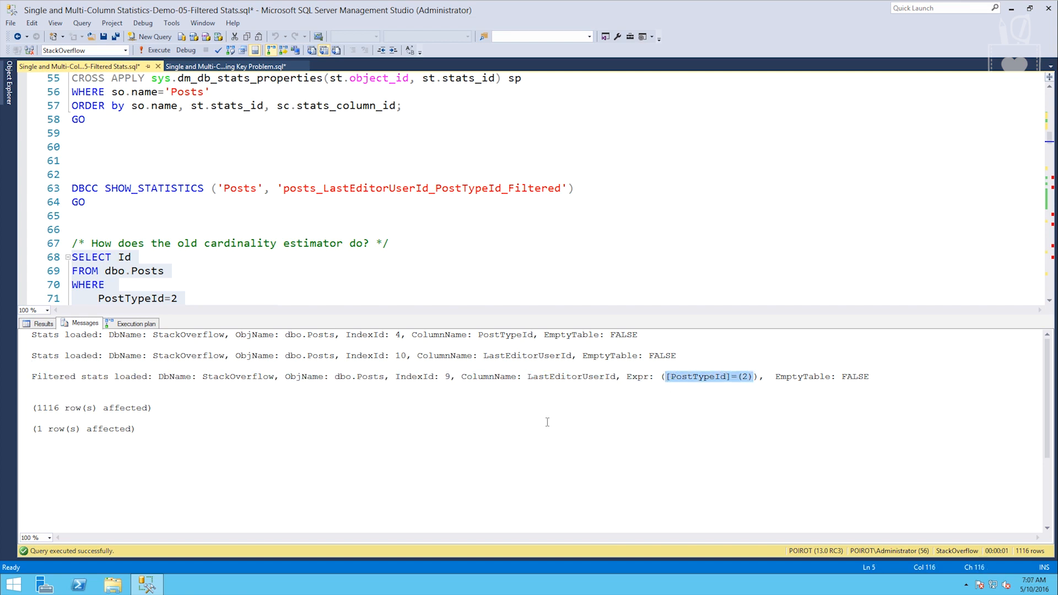
{"action": "mouse_move", "coordinate": [496, 402]}
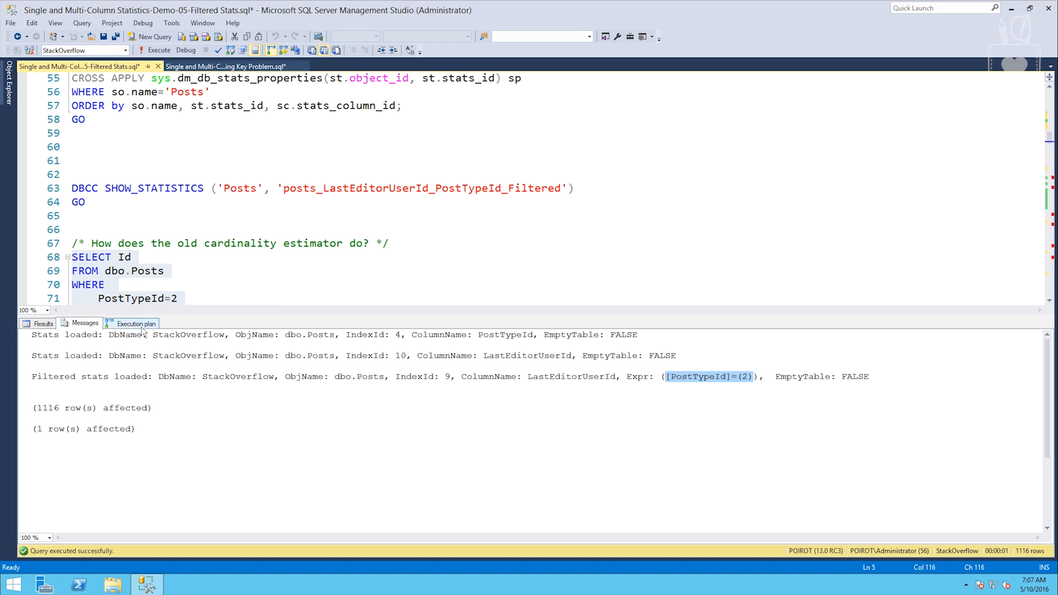
Check the Clustered Index Scan in the execution plan estimates 1120.74 rows
{"action": "left_click", "coordinate": [135, 323]}
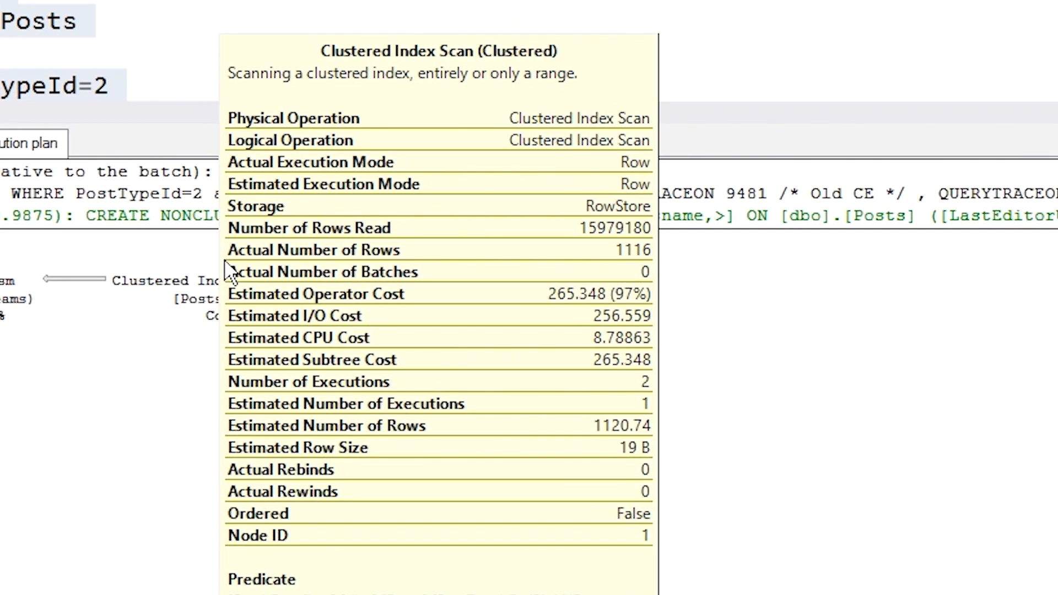
{"action": "left_click", "coordinate": [330, 426]}
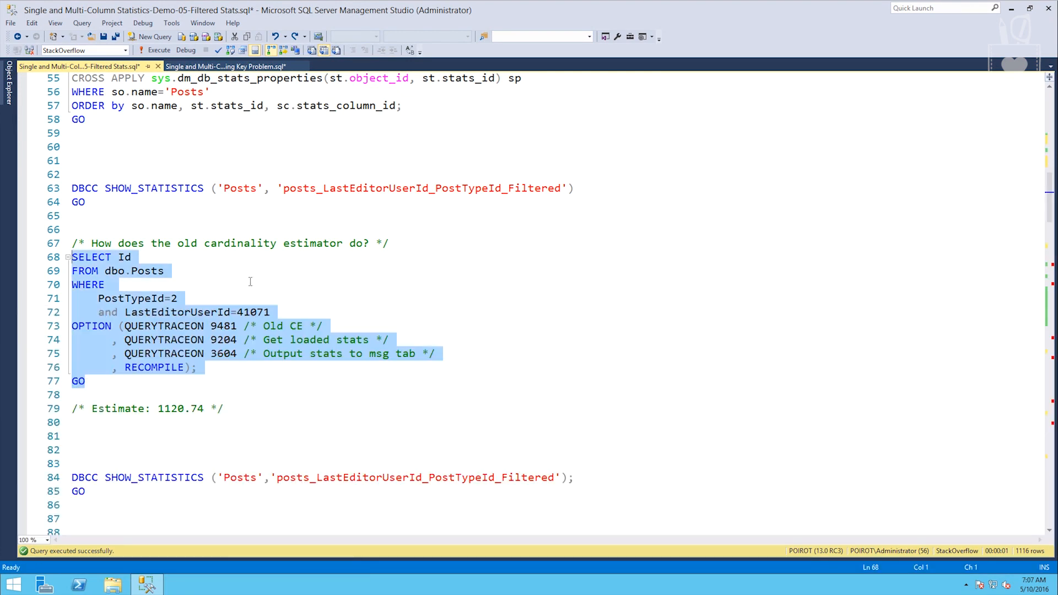
Run the QUERYTRACEON 2312 query and confirm its Clustered Index Scan also estimates 1120.74 rows
{"action": "scroll", "scroll_direction": "down", "scroll_amount": 3}
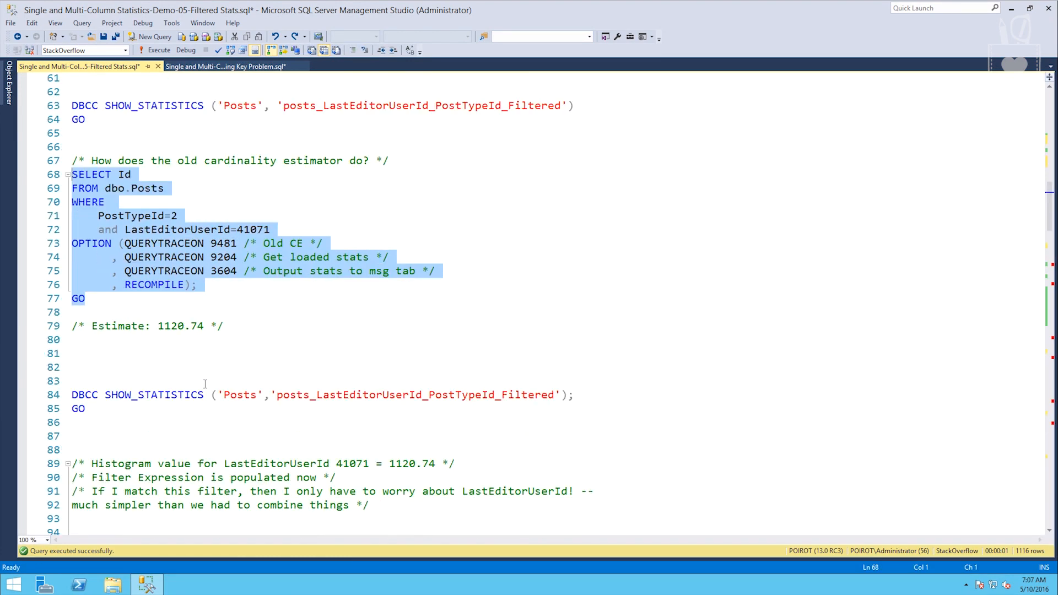
{"action": "scroll", "scroll_direction": "down", "scroll_amount": 3}
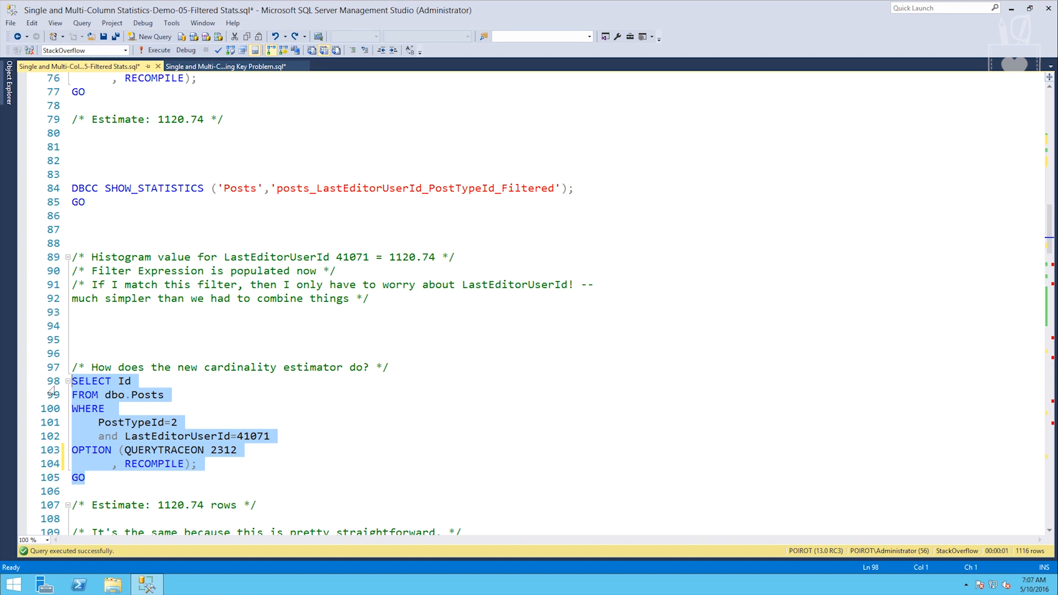
{"action": "left_click", "coordinate": [157, 50]}
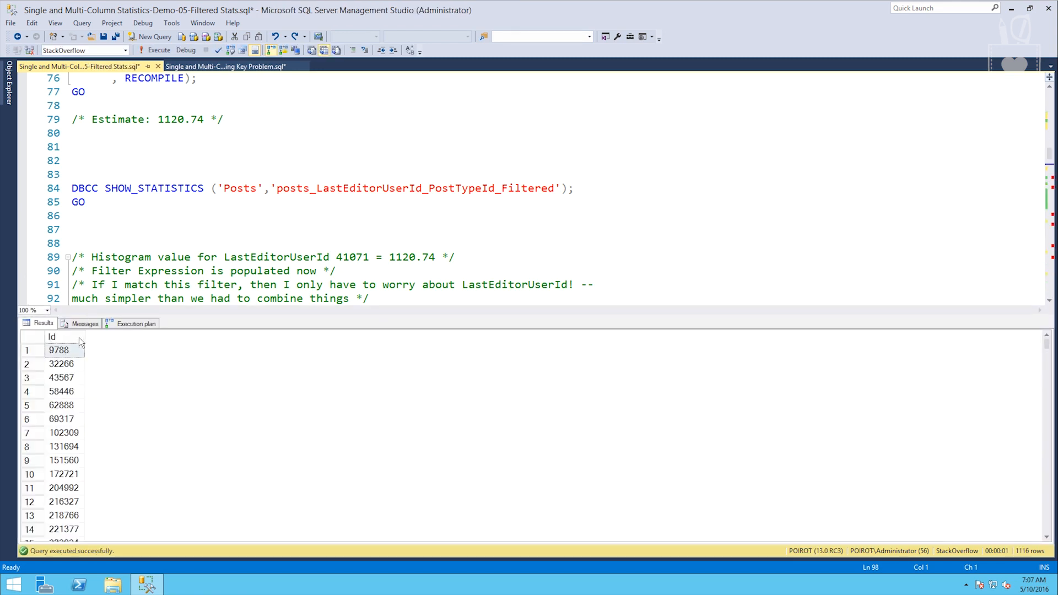
{"action": "left_click", "coordinate": [80, 323]}
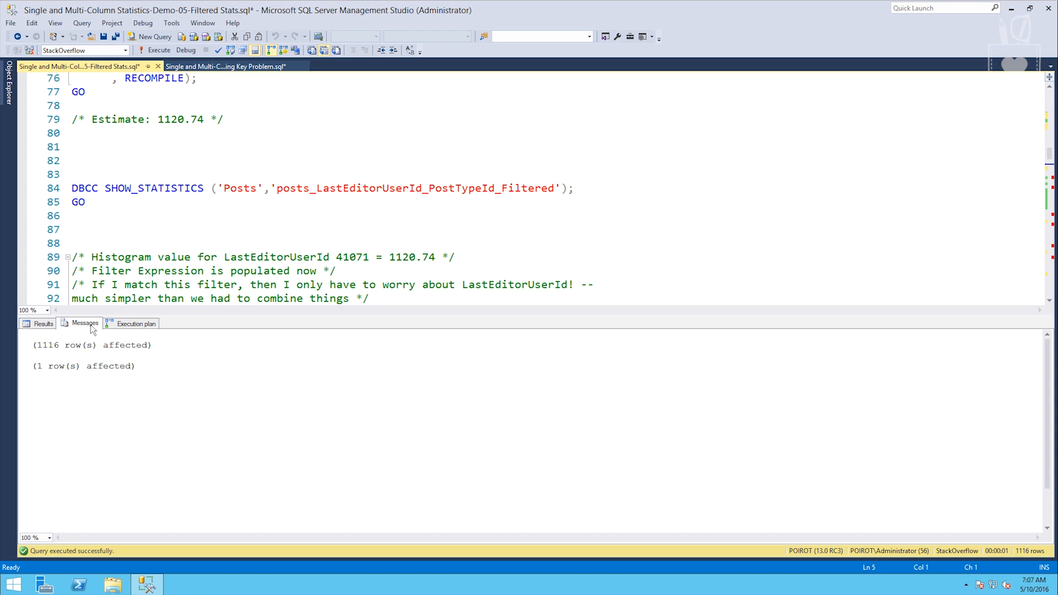
{"action": "left_click", "coordinate": [136, 322]}
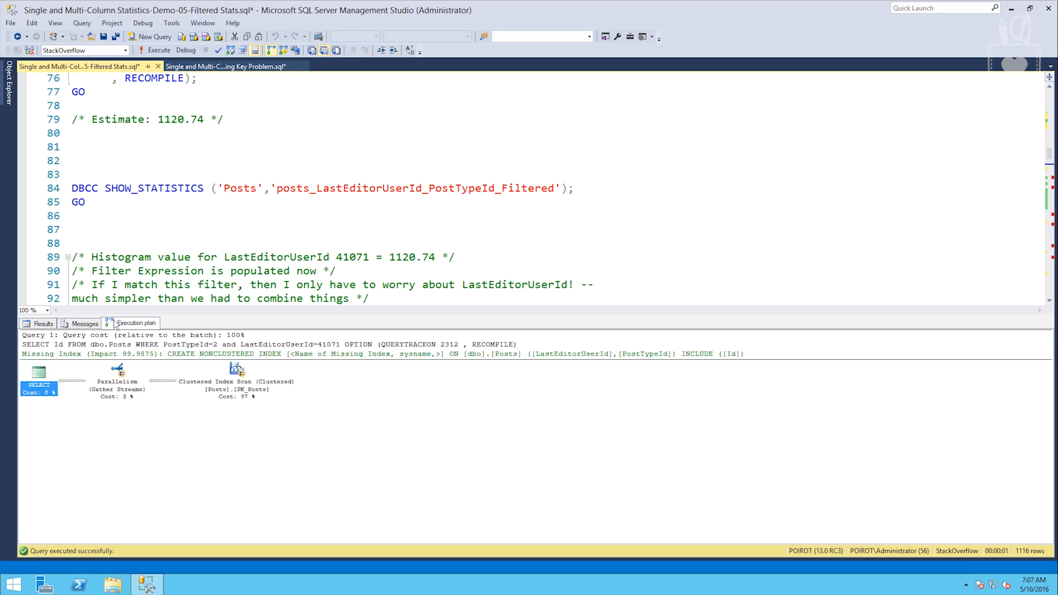
{"action": "mouse_move", "coordinate": [238, 371]}
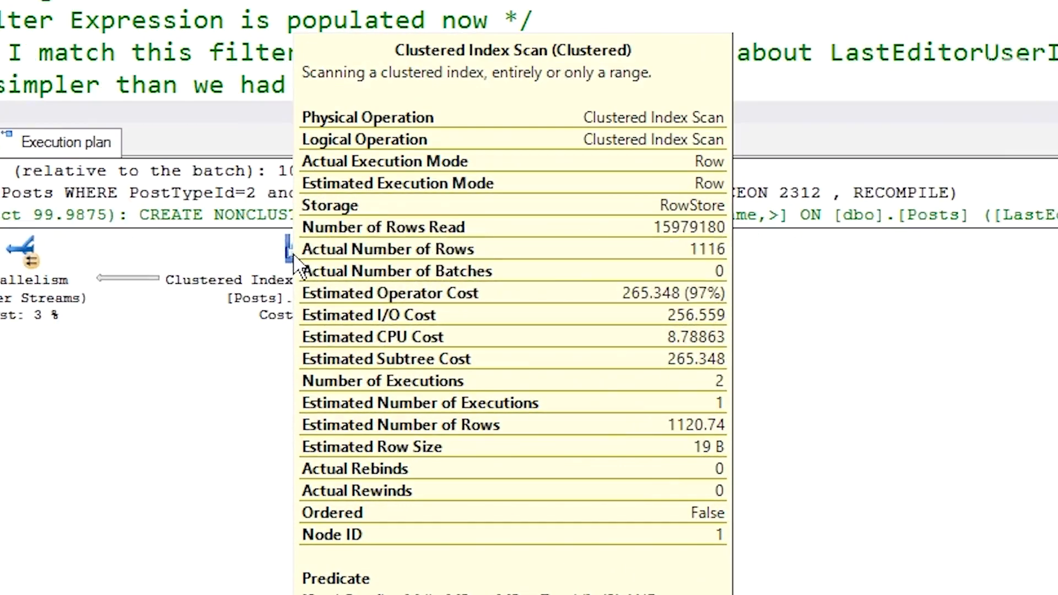
{"action": "left_click", "coordinate": [400, 424]}
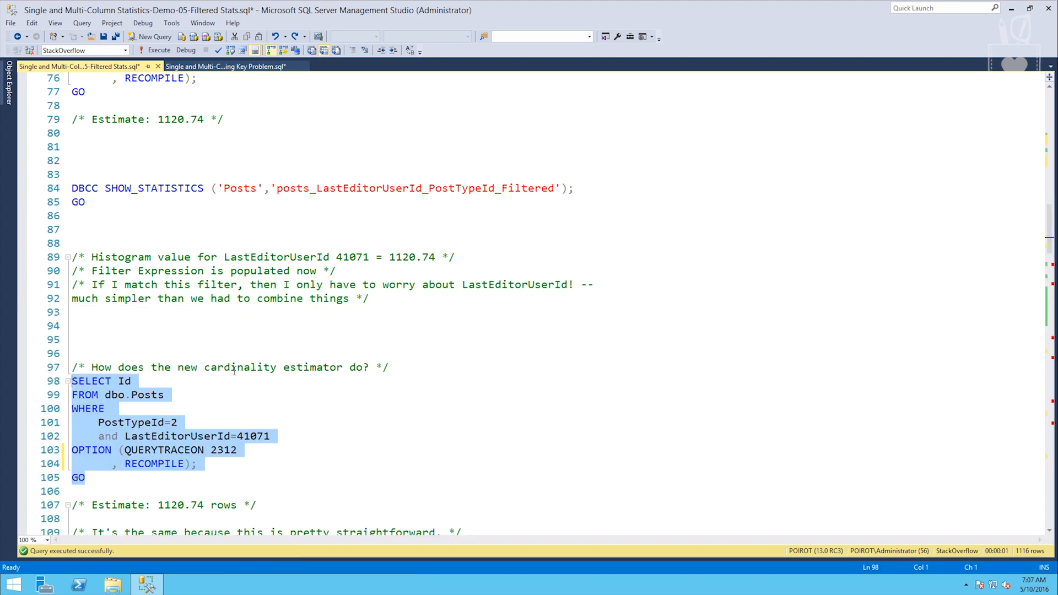
Define #pleaseusemystats querying Posts by PostTypeId and LastEditorUserId parameters, switching CREATE to ALTER
{"action": "double_click", "coordinate": [255, 436]}
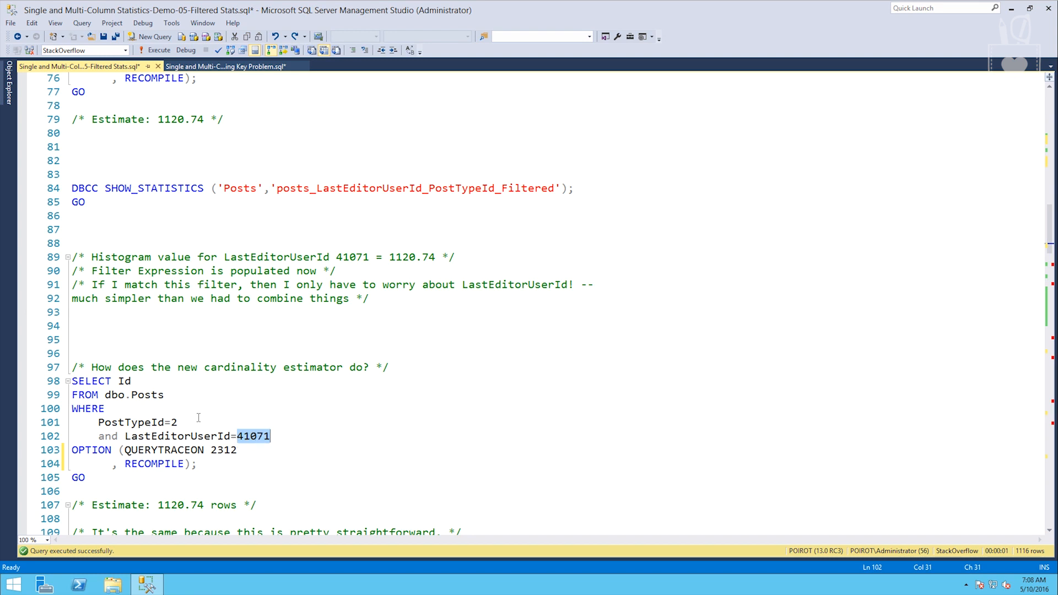
{"action": "scroll", "scroll_direction": "down", "scroll_amount": 3}
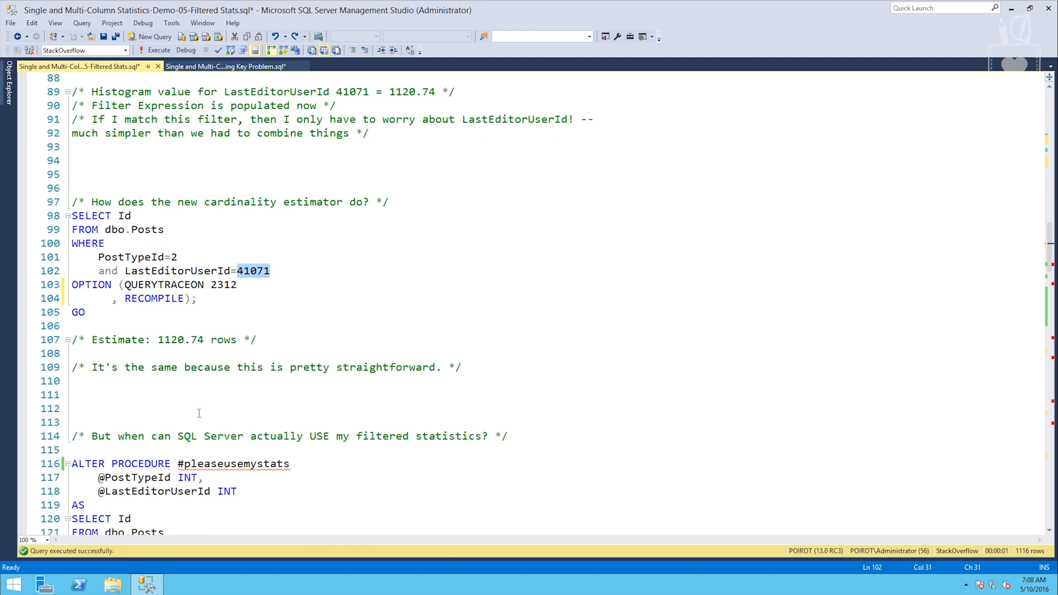
{"action": "scroll", "scroll_direction": "down", "scroll_amount": 3}
{"action": "type", "text": "C"}
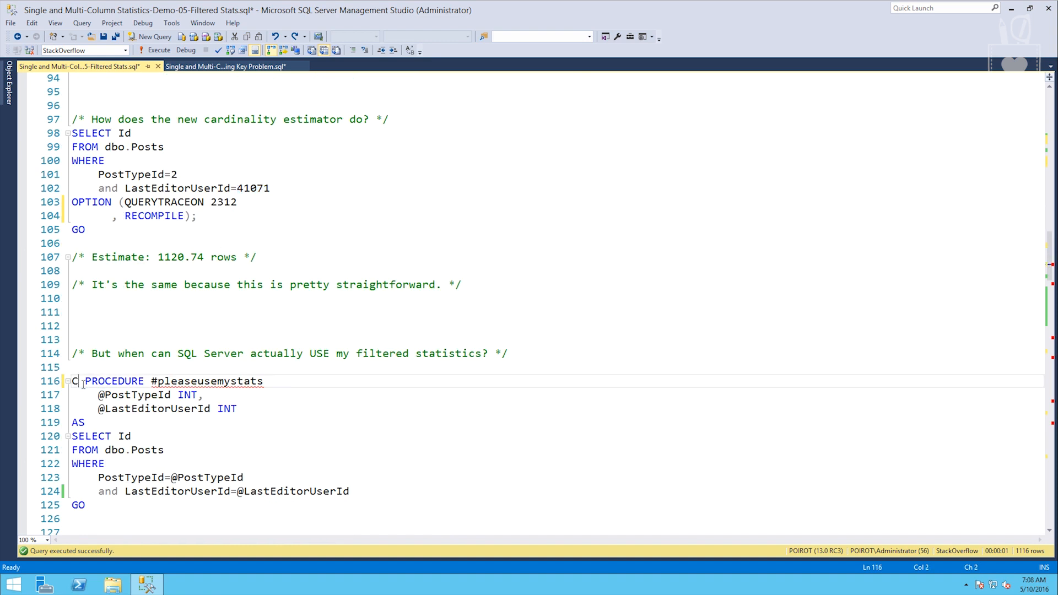
{"action": "type", "text": "REATE"}
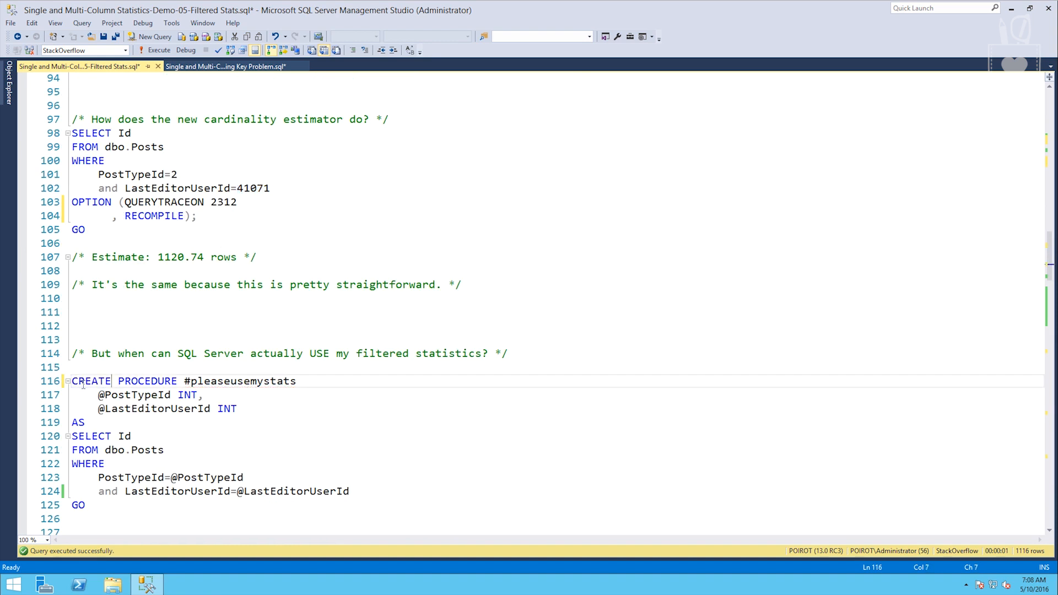
{"action": "mouse_move", "coordinate": [227, 408]}
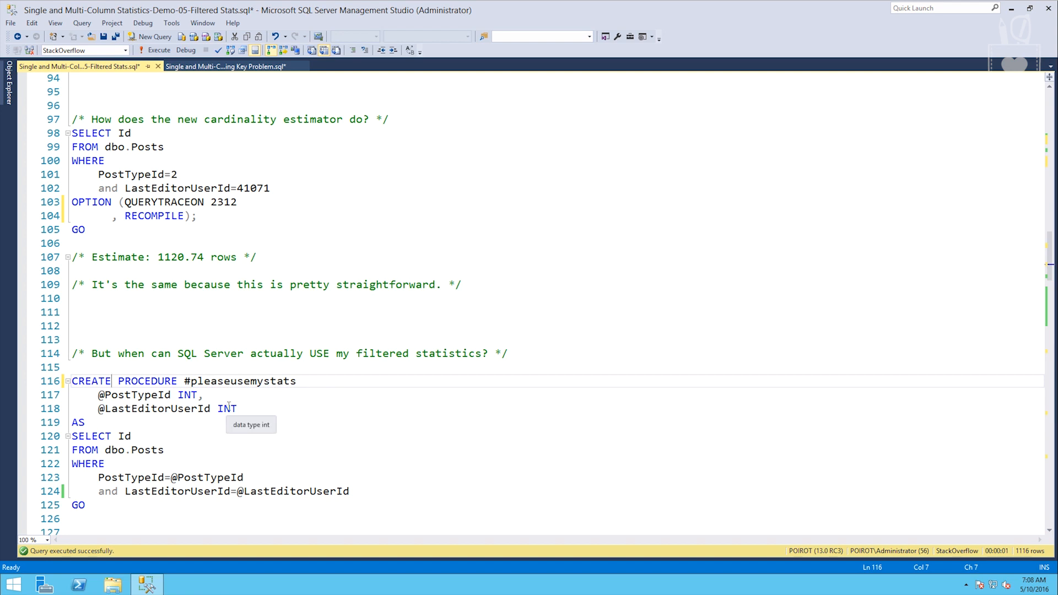
{"action": "mouse_move", "coordinate": [256, 407]}
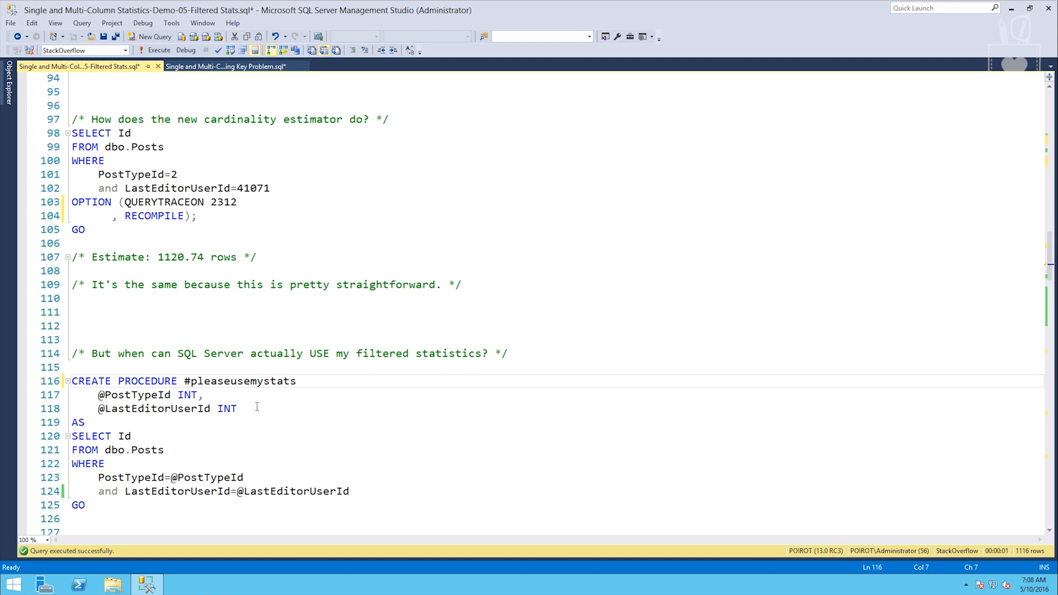
{"action": "mouse_move", "coordinate": [205, 480]}
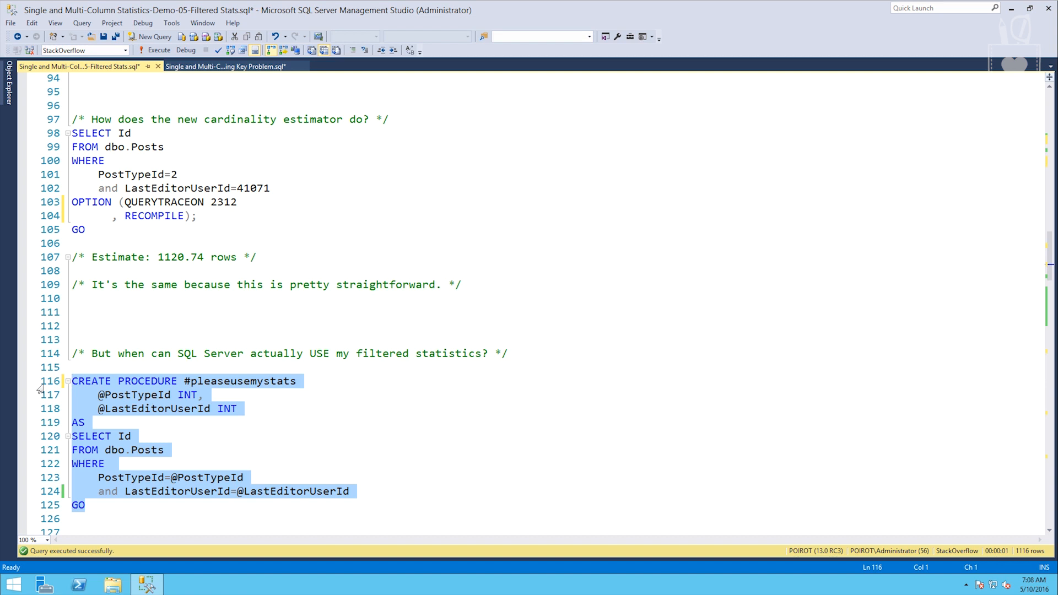
{"action": "left_click", "coordinate": [155, 50]}
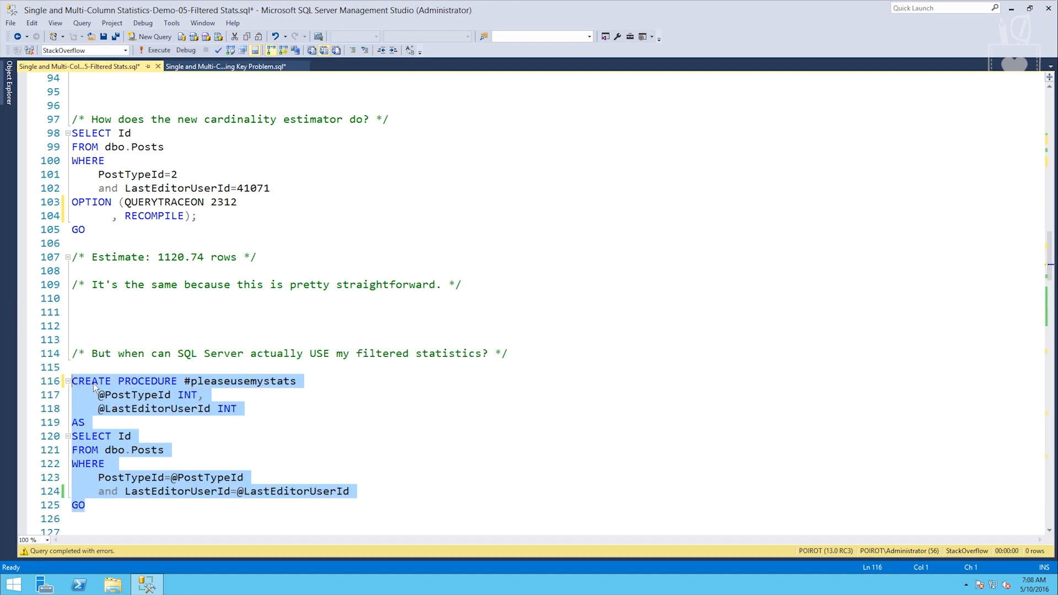
{"action": "type", "text": "ALTER"}
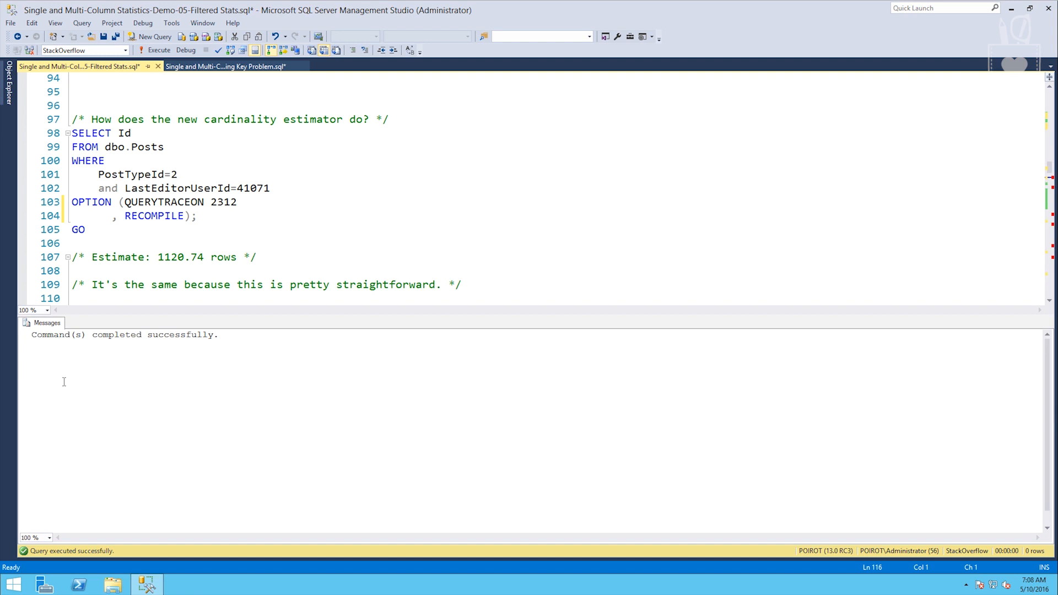
{"action": "scroll", "scroll_direction": "down", "scroll_amount": 3}
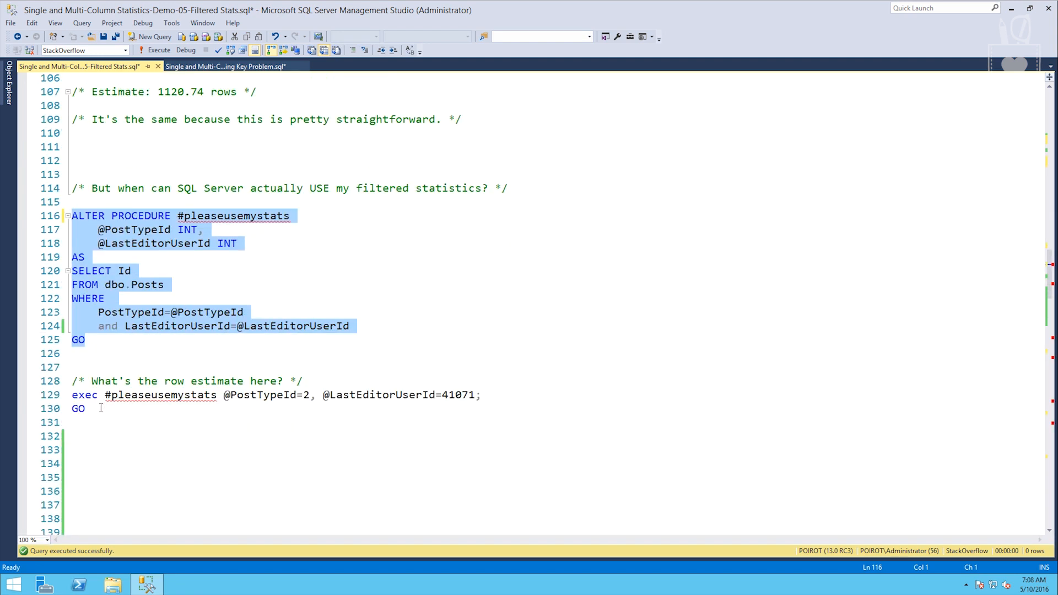
{"action": "mouse_move", "coordinate": [346, 410]}
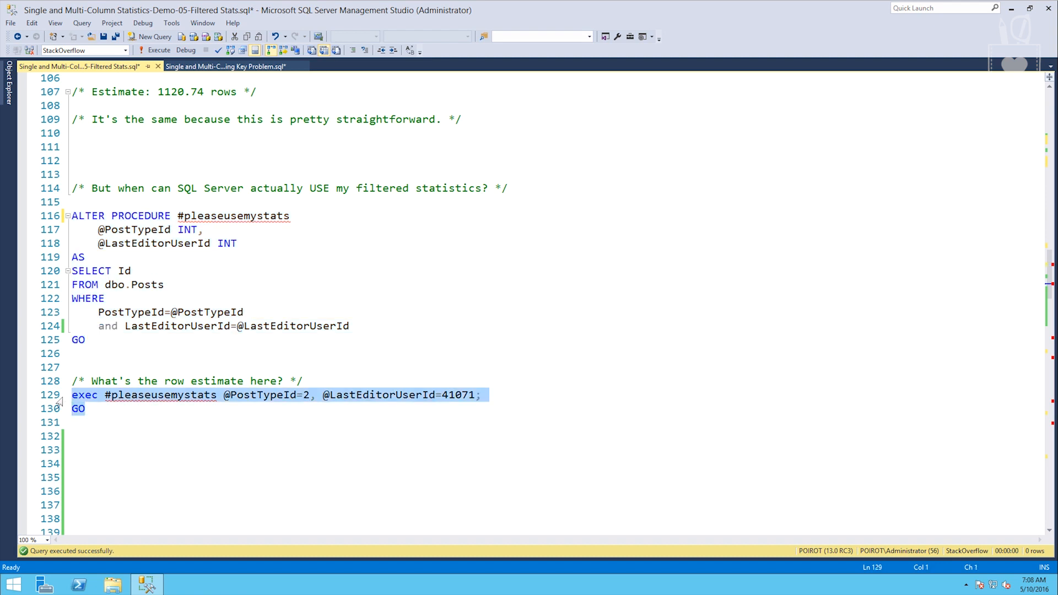
Exec #pleaseusemystats for PostTypeId 2, editor 41071 (1116 rows) and read the scan's 2857.53-row estimate
{"action": "left_click", "coordinate": [156, 49]}
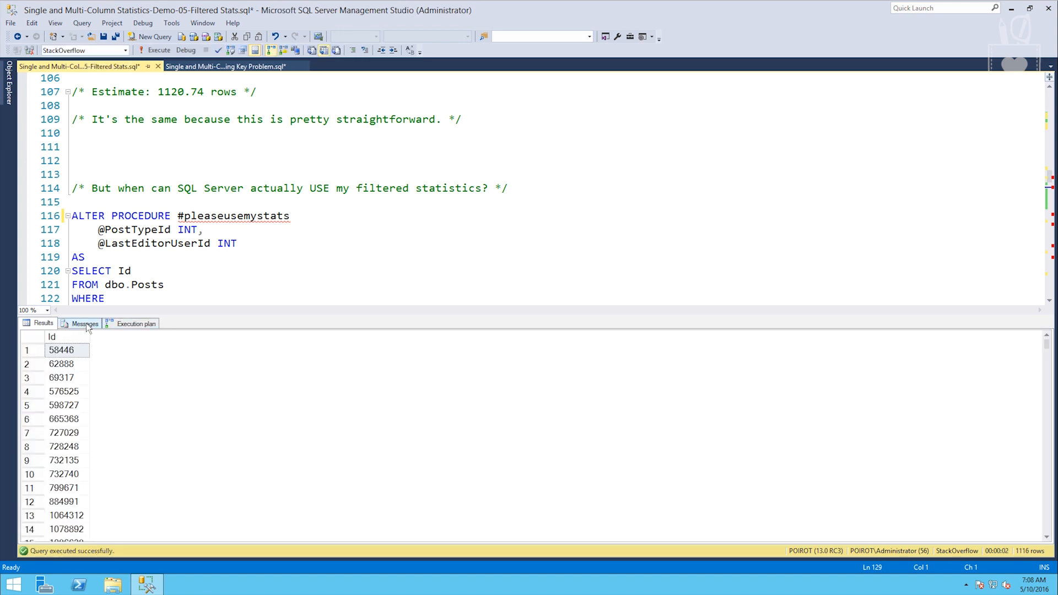
{"action": "left_click", "coordinate": [134, 323]}
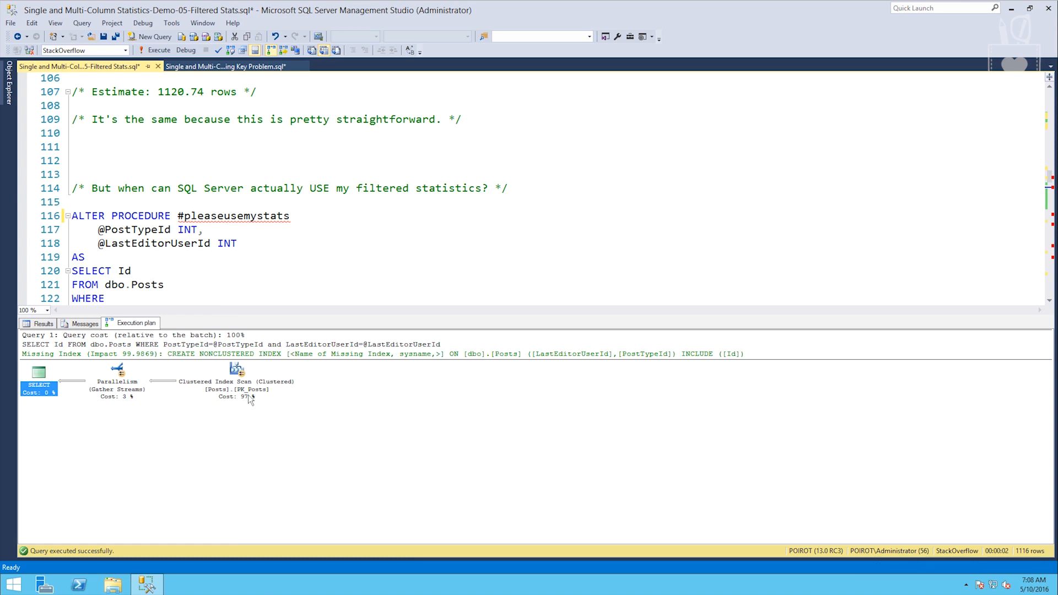
{"action": "mouse_move", "coordinate": [237, 369]}
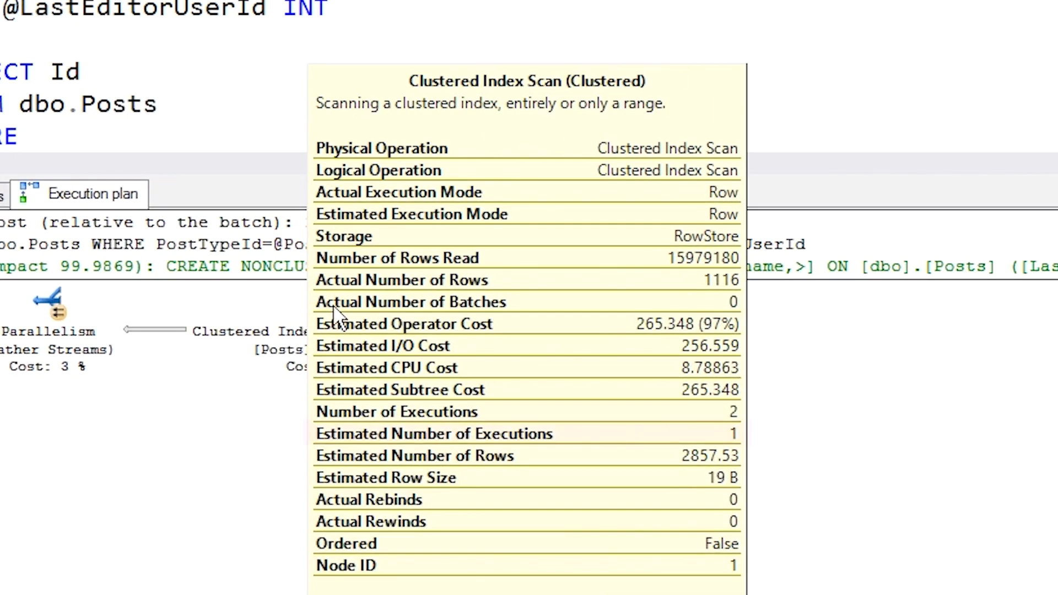
{"action": "left_click", "coordinate": [404, 433]}
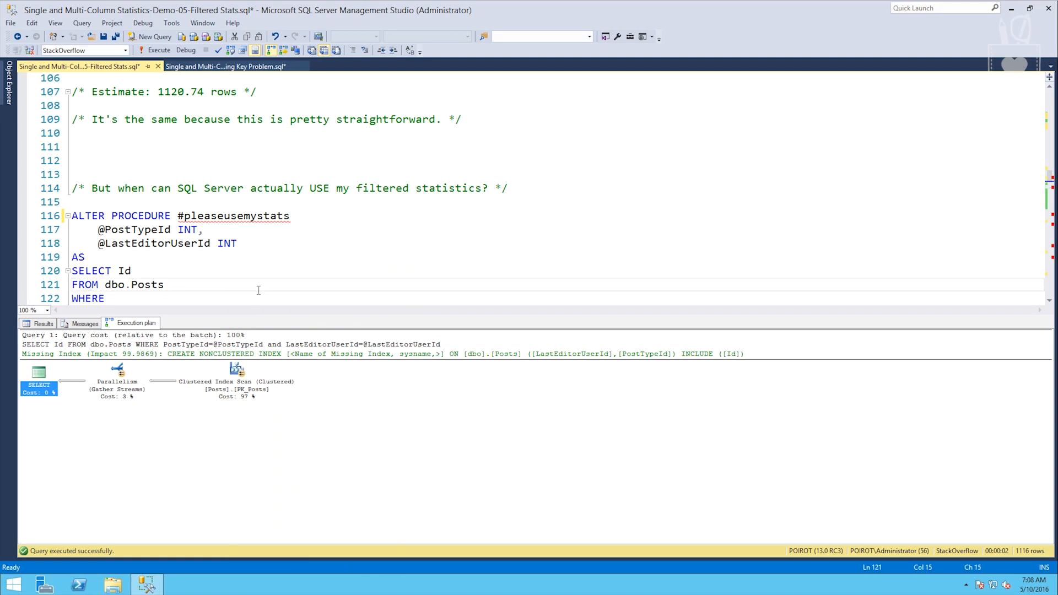
{"action": "scroll", "scroll_direction": "down", "scroll_amount": 3}
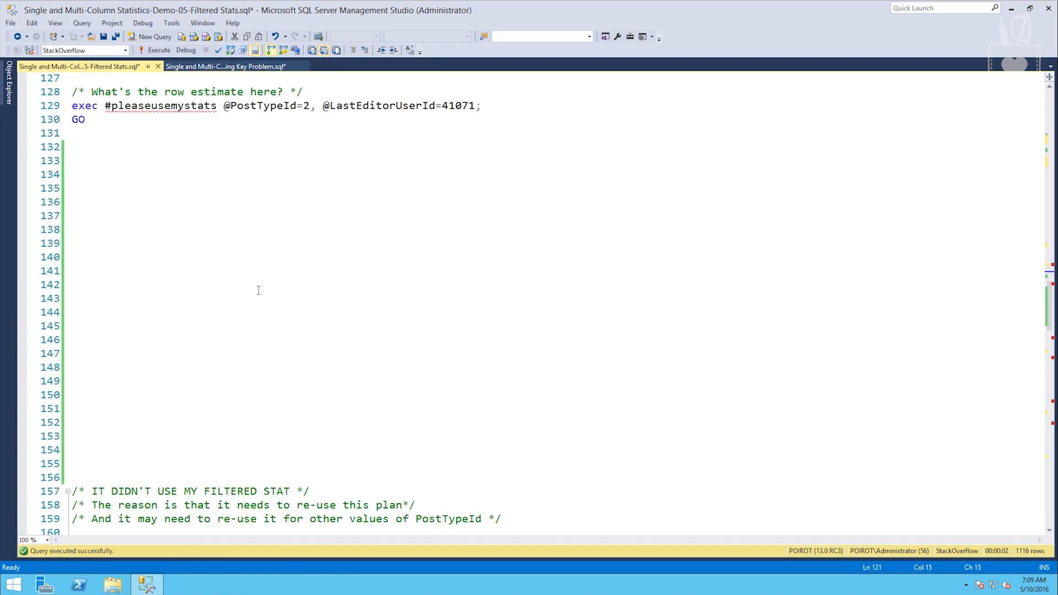
Alter #pleaseusemystats with OPTION (RECOMPILE) and rerun it for PostTypeId 2, editor 41071, returning 1116 rows
{"action": "scroll", "scroll_direction": "down", "scroll_amount": 3}
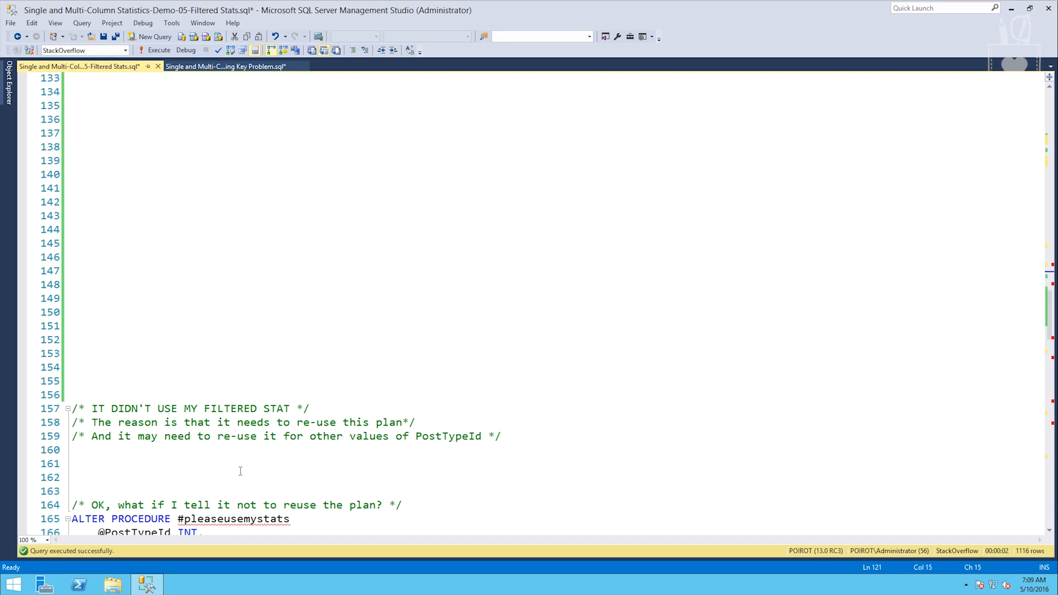
{"action": "scroll", "scroll_direction": "down", "scroll_amount": 3}
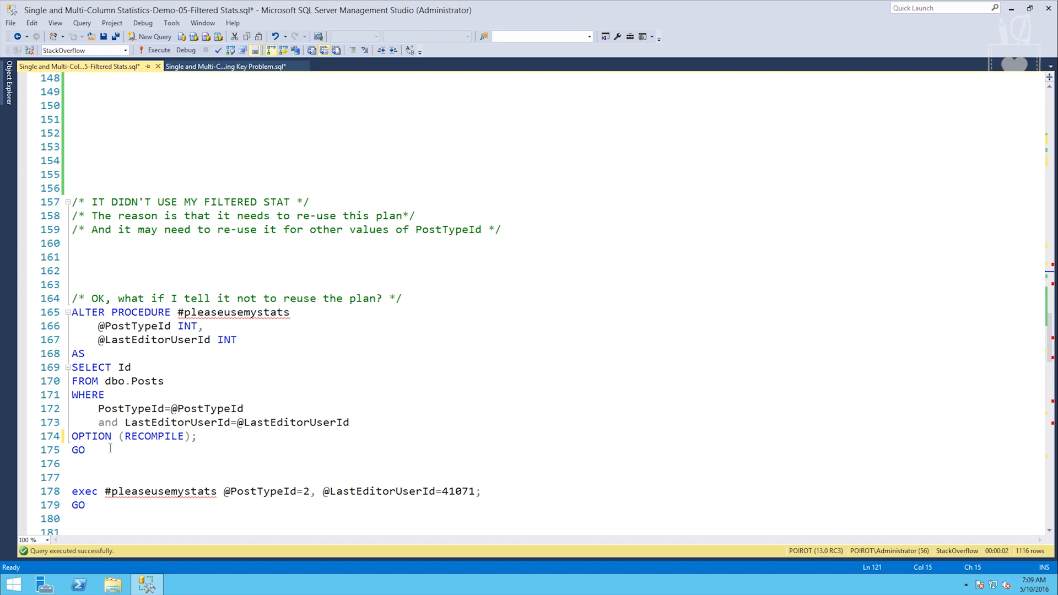
{"action": "left_click", "coordinate": [158, 50]}
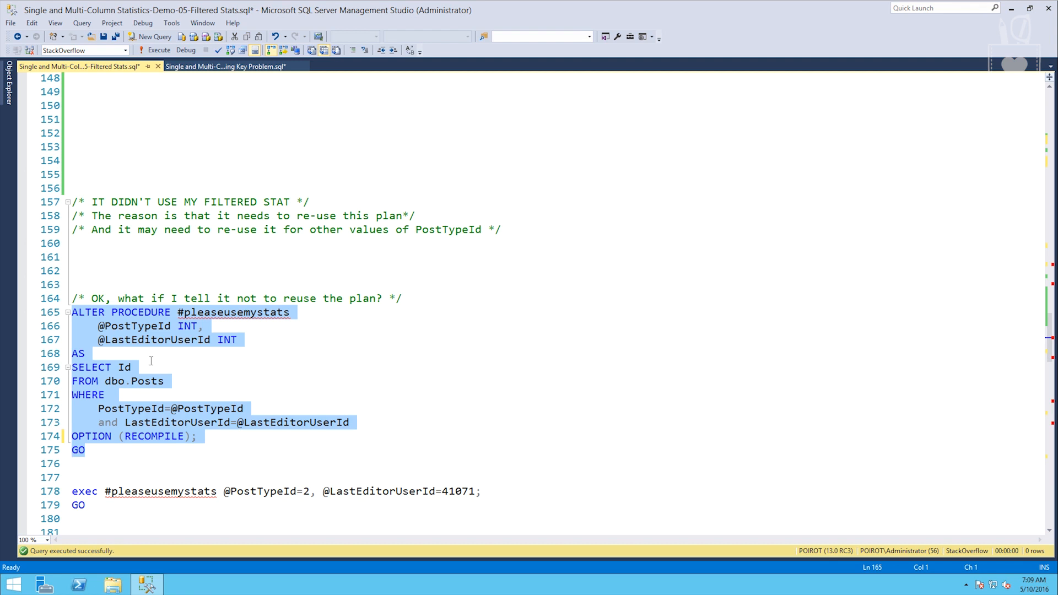
{"action": "left_click", "coordinate": [196, 436]}
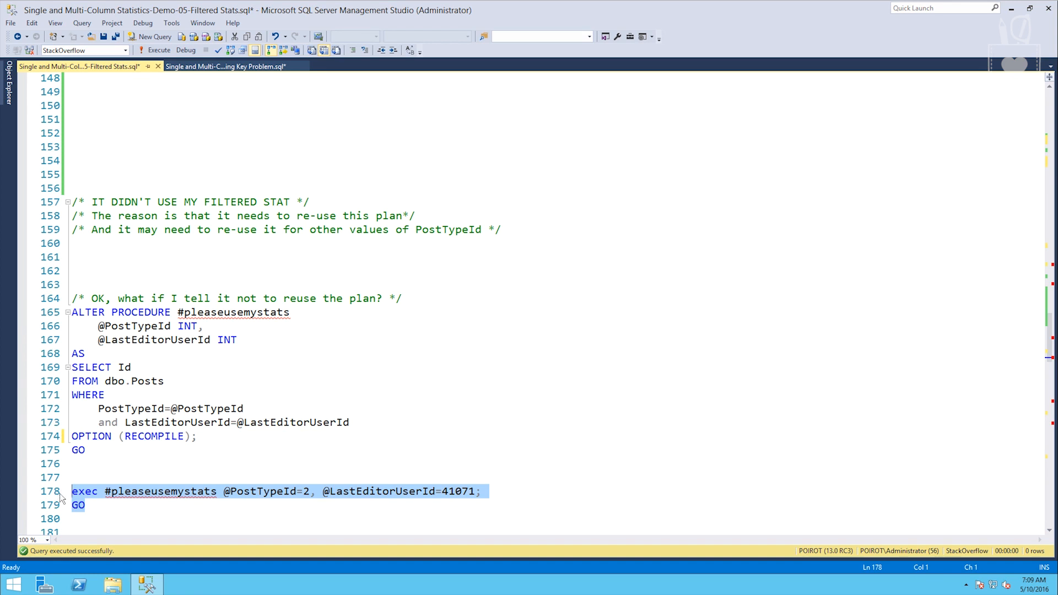
{"action": "left_click", "coordinate": [158, 50]}
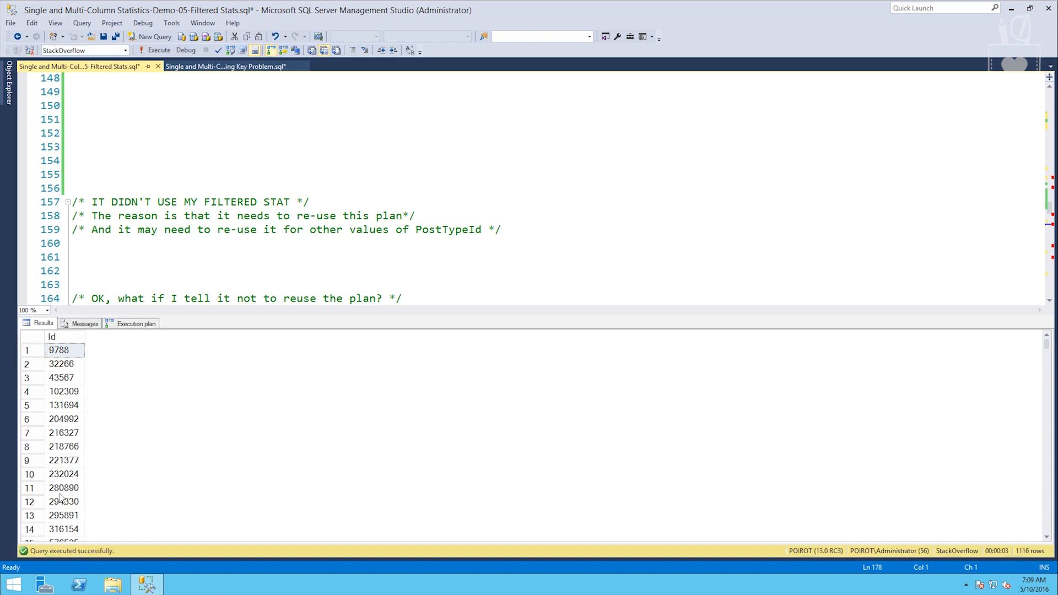
{"action": "left_click", "coordinate": [134, 322]}
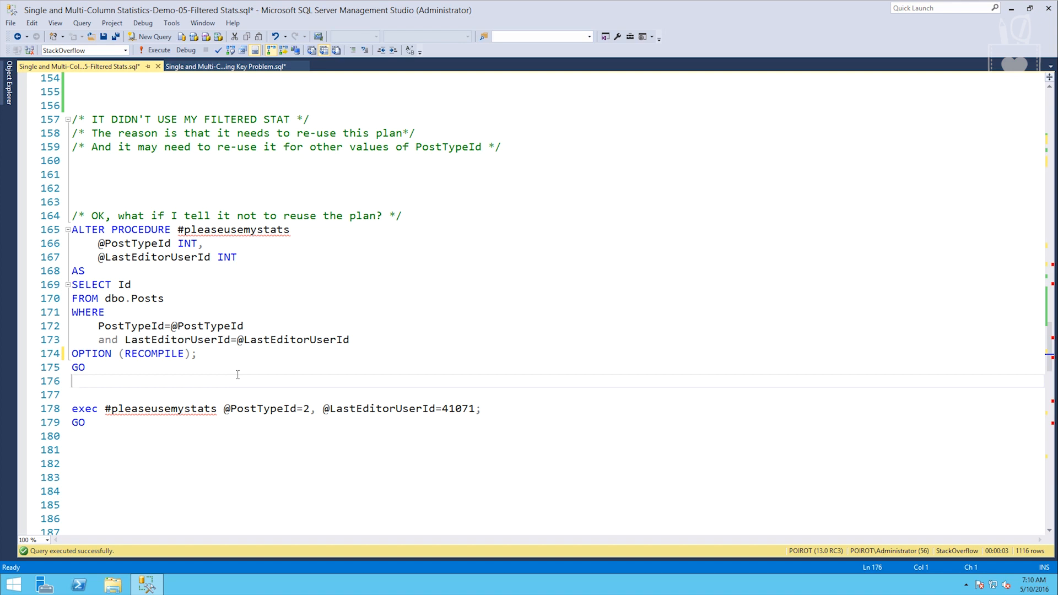
{"action": "mouse_move", "coordinate": [238, 362]}
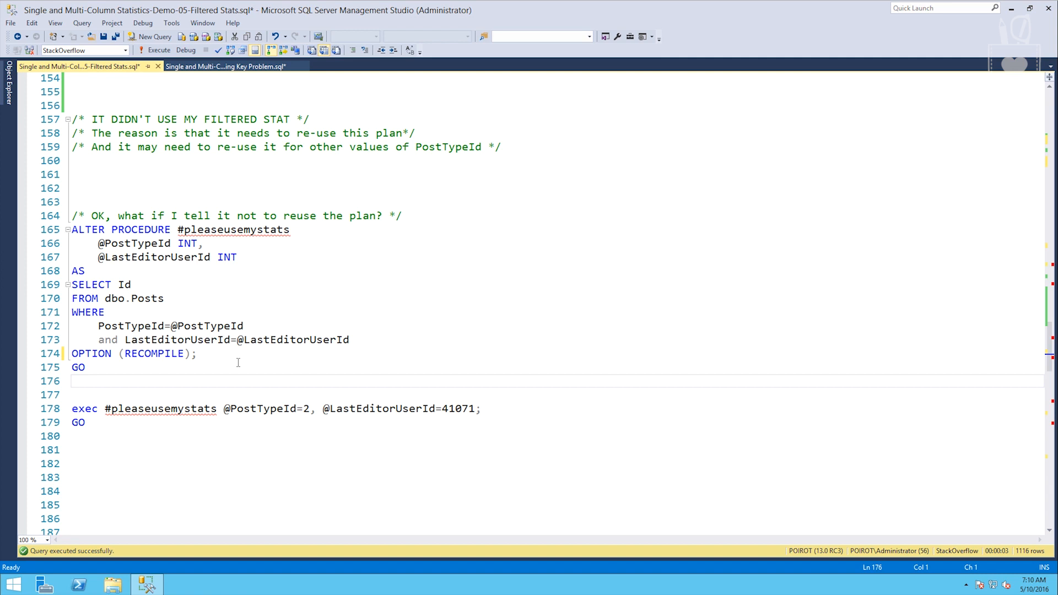
Alter #pleaseusemystats to hard-code PostTypeId=2 with only a LastEditorUserId parameter
{"action": "scroll", "scroll_direction": "down", "scroll_amount": 3}
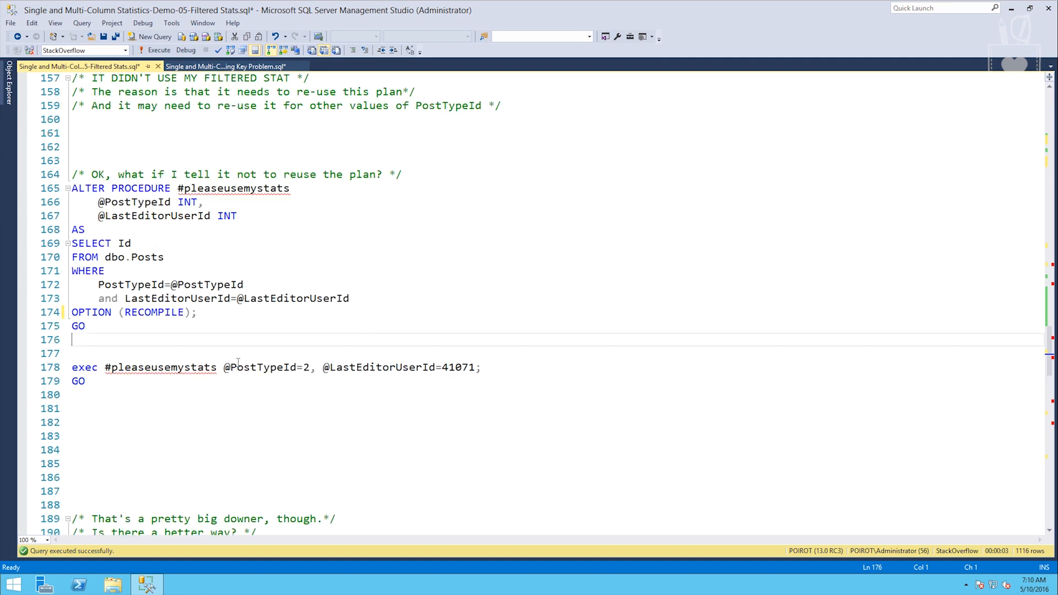
{"action": "scroll", "scroll_direction": "down", "scroll_amount": 3}
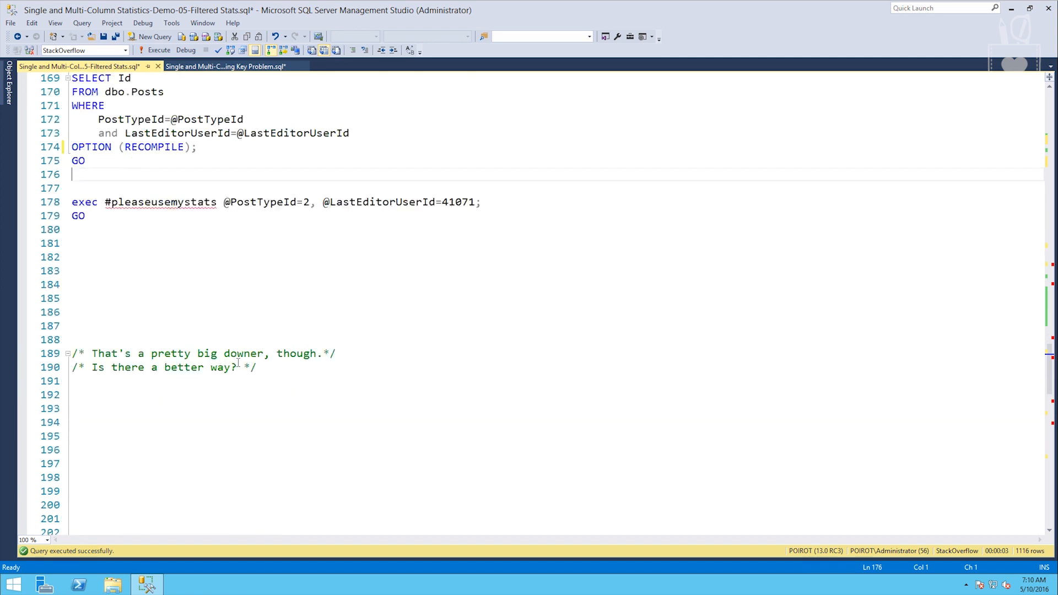
{"action": "scroll", "scroll_direction": "down", "scroll_amount": 3}
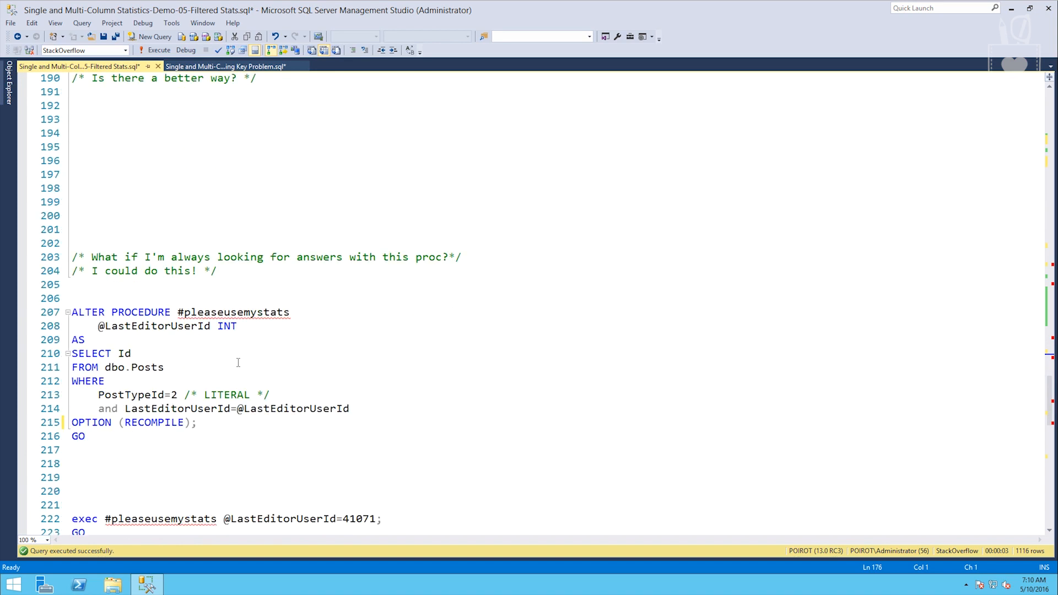
{"action": "scroll", "scroll_direction": "down", "scroll_amount": 3}
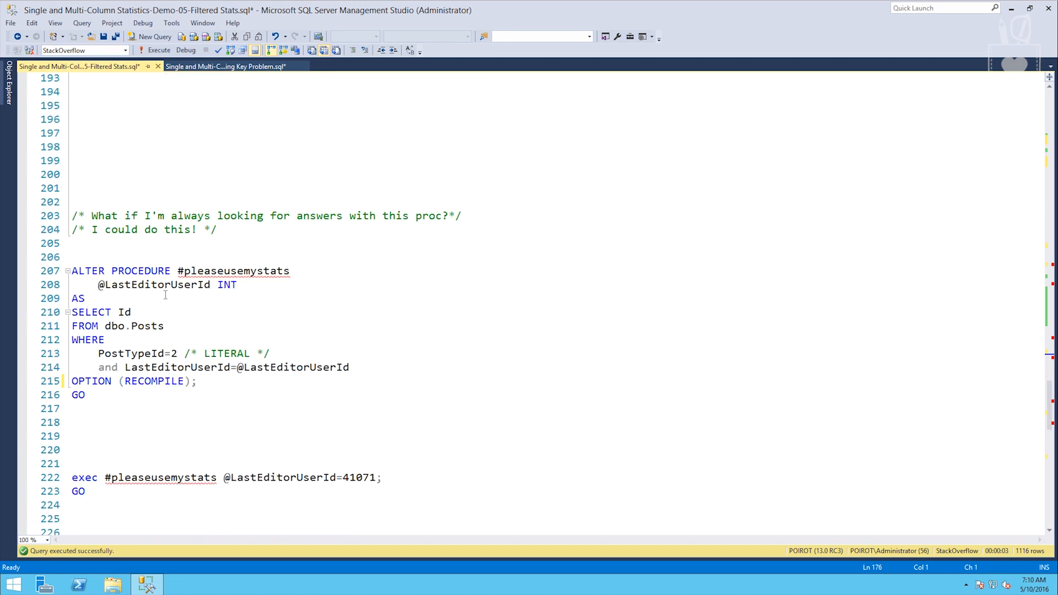
{"action": "mouse_move", "coordinate": [184, 367]}
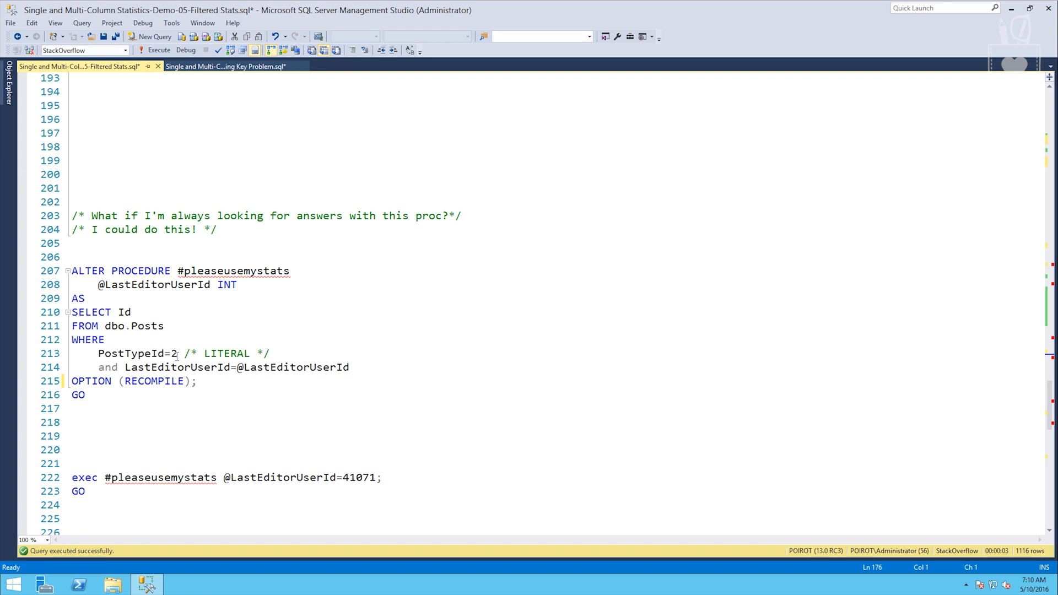
{"action": "mouse_move", "coordinate": [223, 271]}
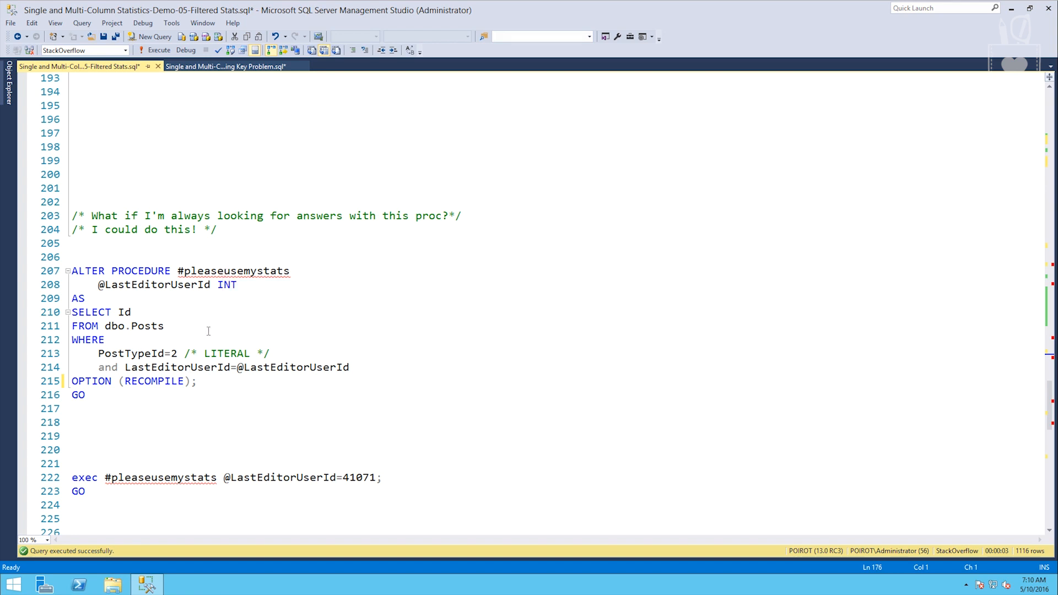
{"action": "left_click", "coordinate": [83, 394]}
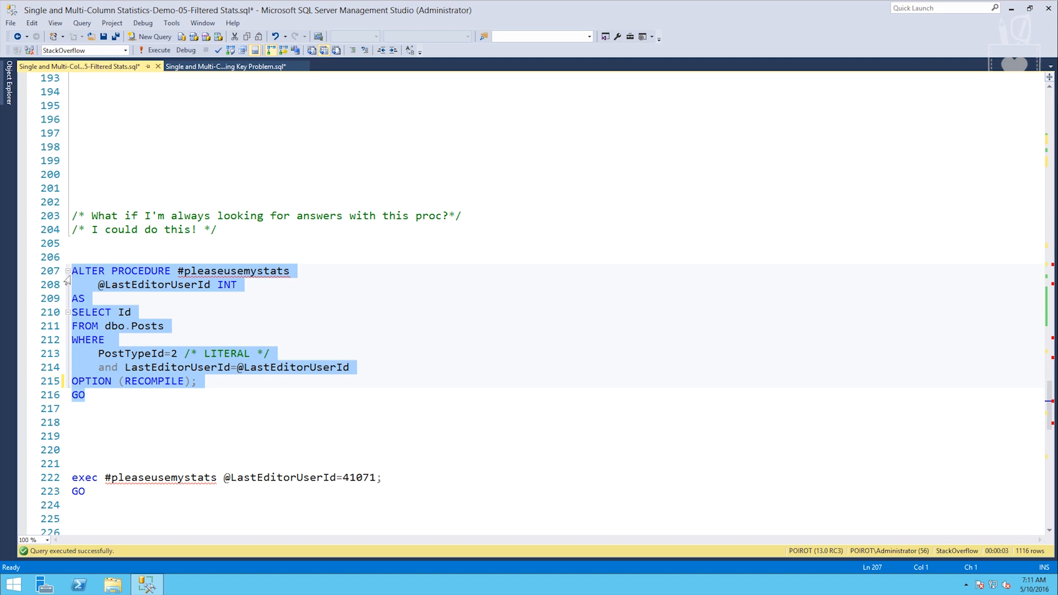
{"action": "left_click", "coordinate": [155, 50]}
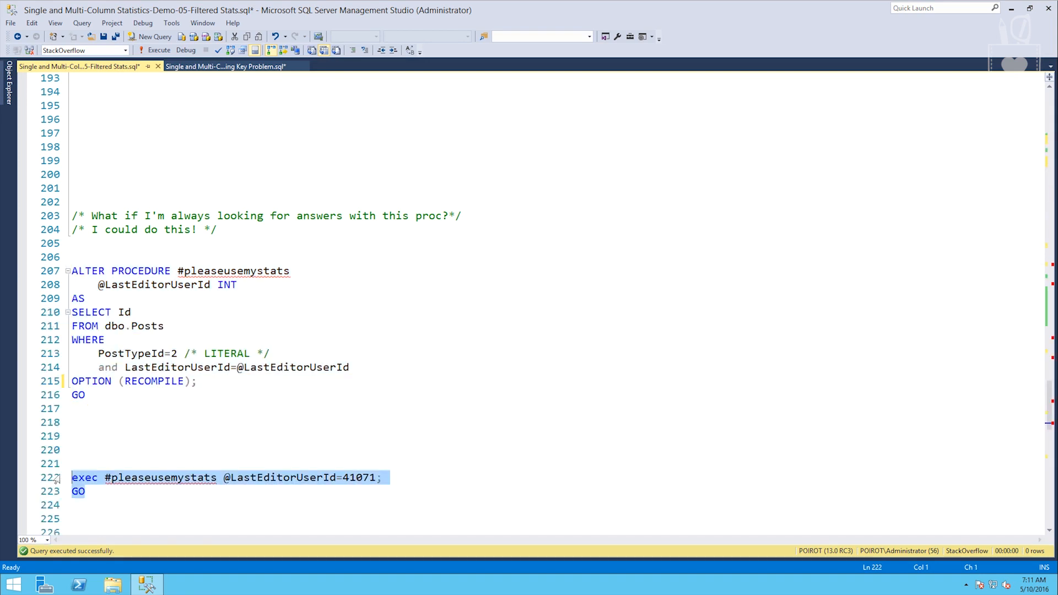
Run it for editor 41071 (1116 rows) and check the clustered index scan's 1120.74-row estimate
{"action": "left_click", "coordinate": [155, 50]}
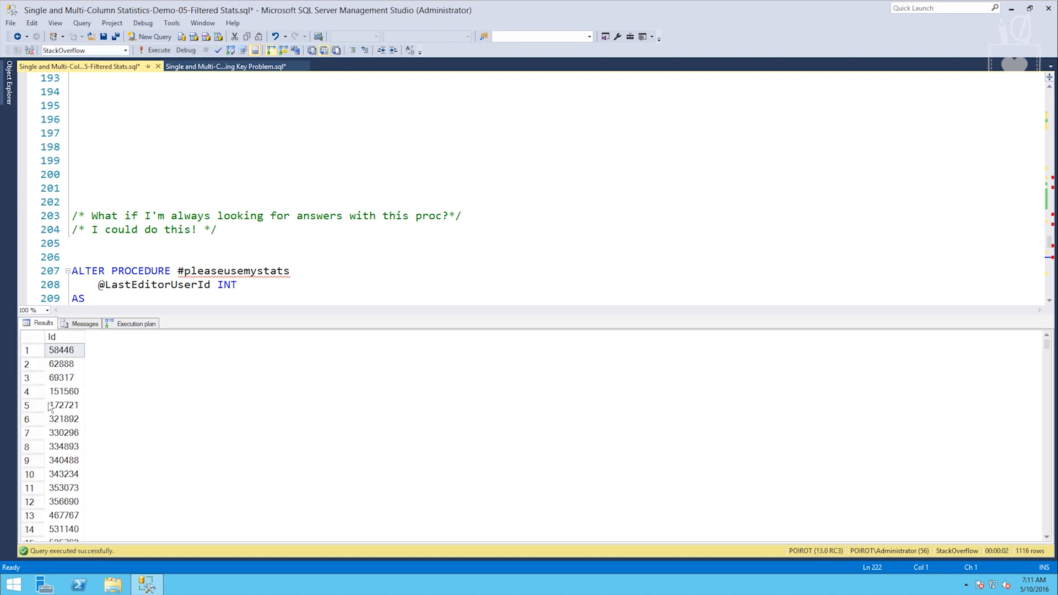
{"action": "left_click", "coordinate": [83, 323]}
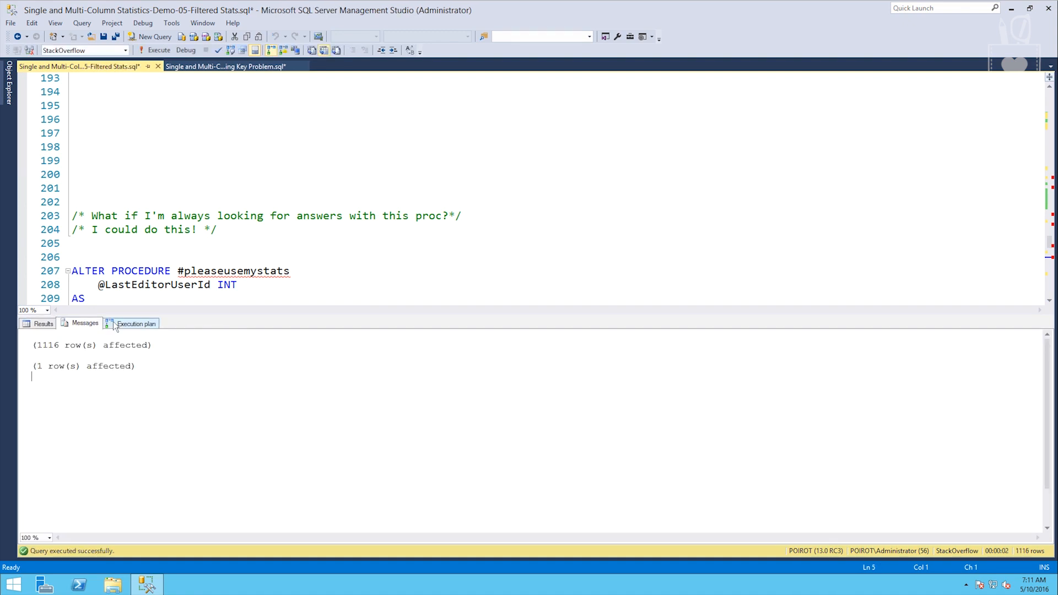
{"action": "left_click", "coordinate": [136, 323]}
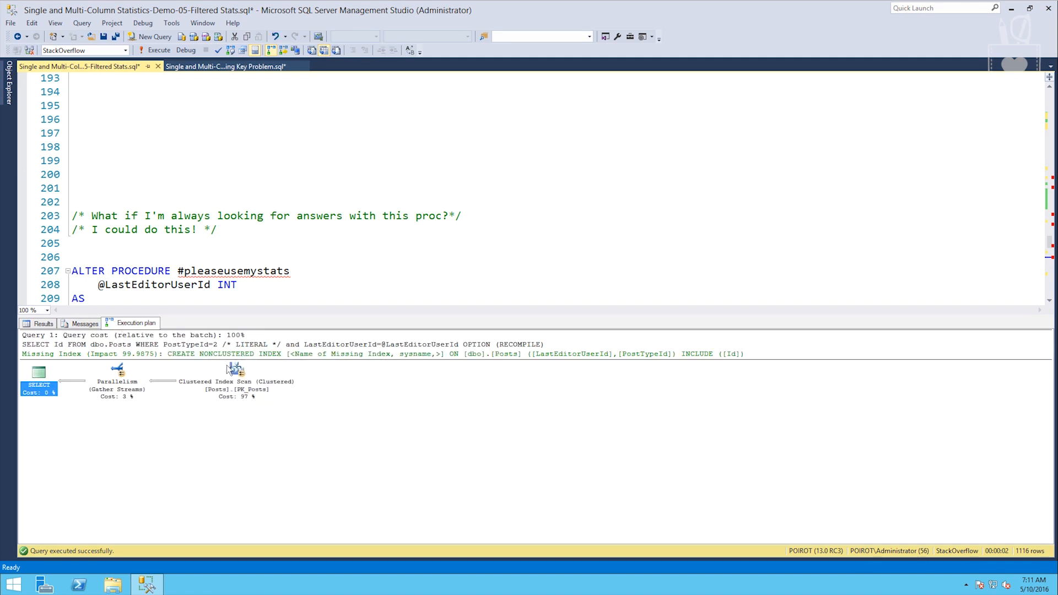
{"action": "mouse_move", "coordinate": [236, 370]}
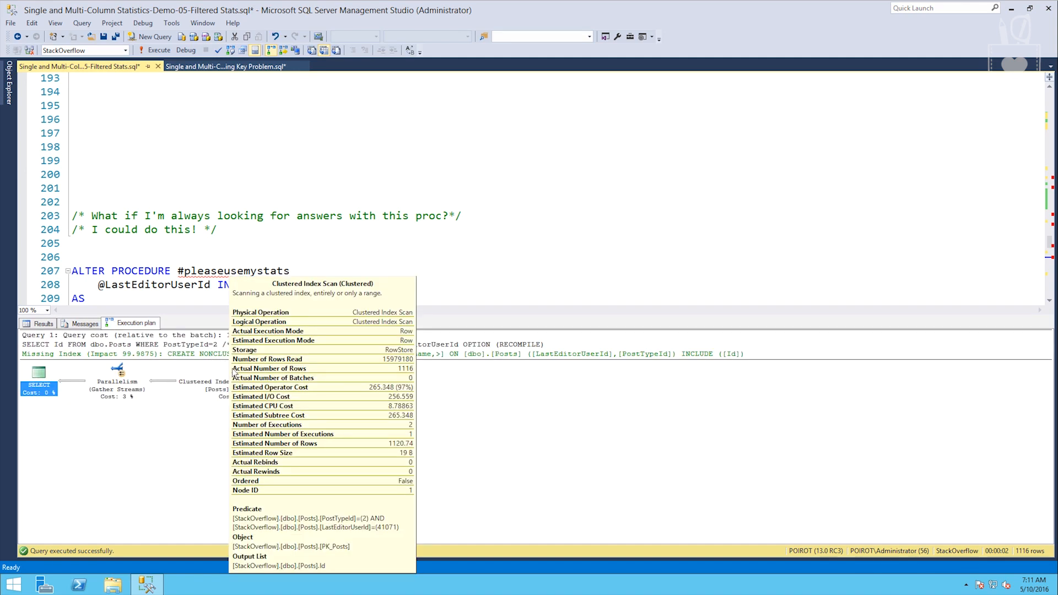